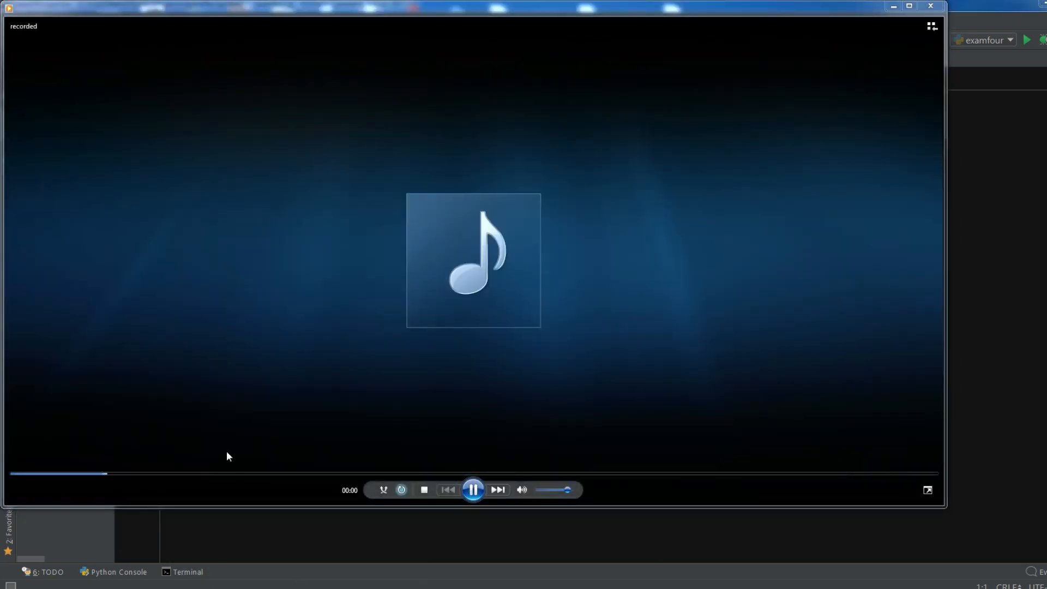
# Step: Close Windows Media Player after listening to the recording
pyautogui.click(473, 489)
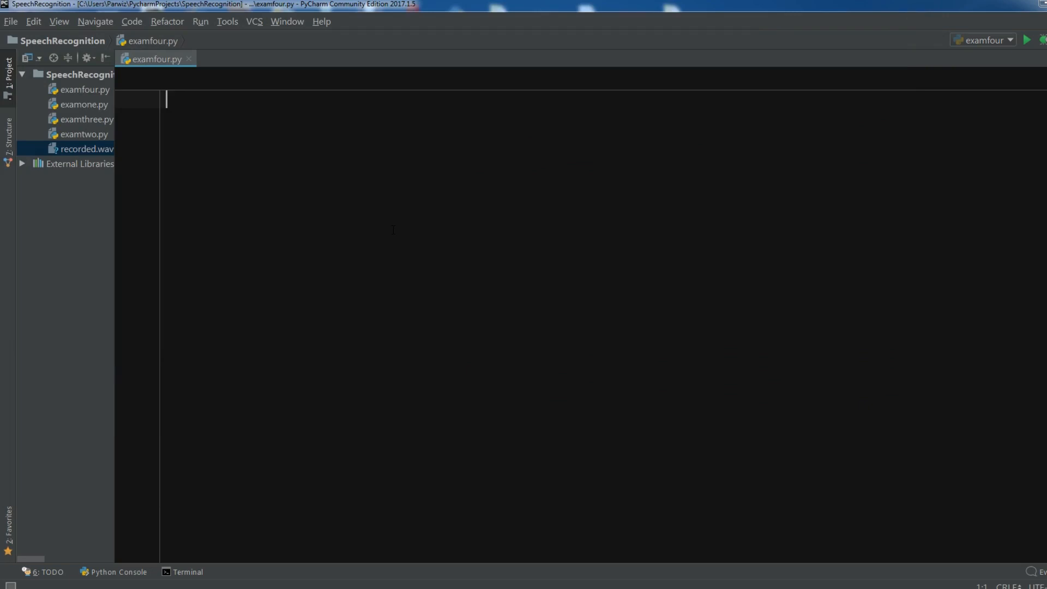
# Step: Add an import speech_recognition line at the top of examfour.py
pyautogui.write('import spo')
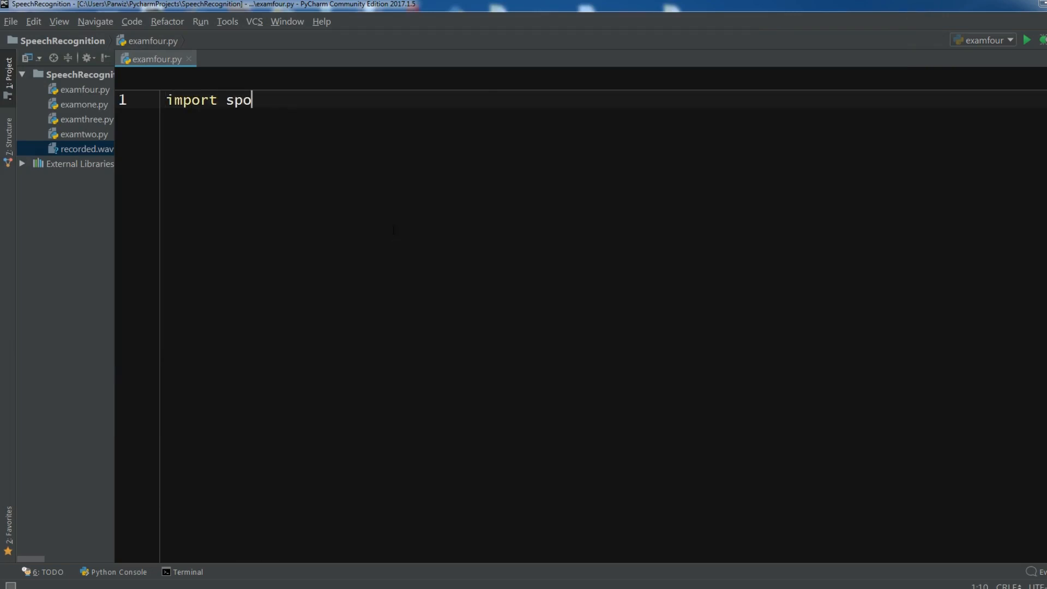
pyautogui.write('e')
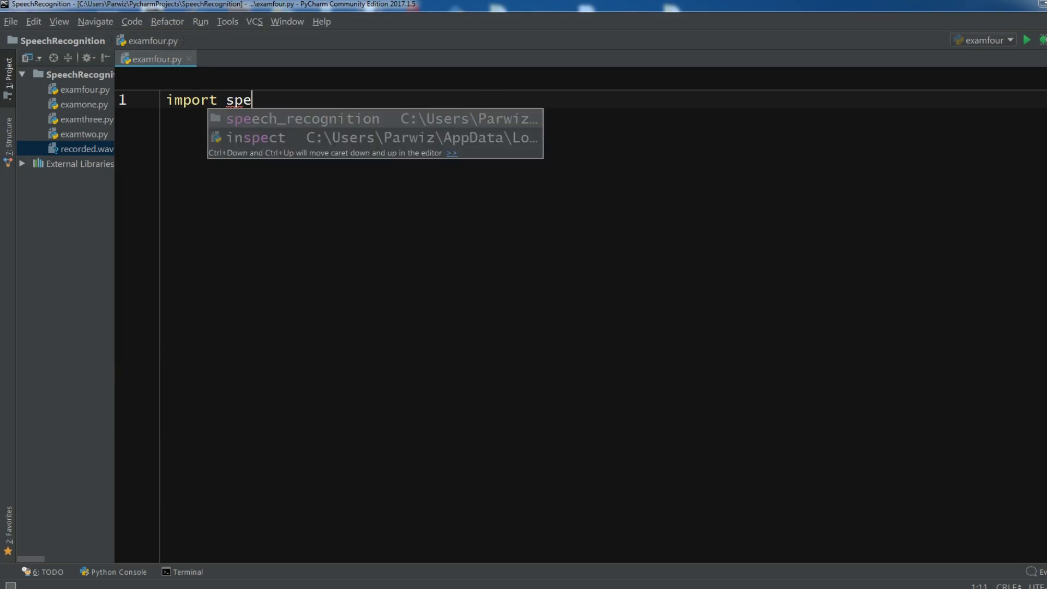
pyautogui.click(303, 119)
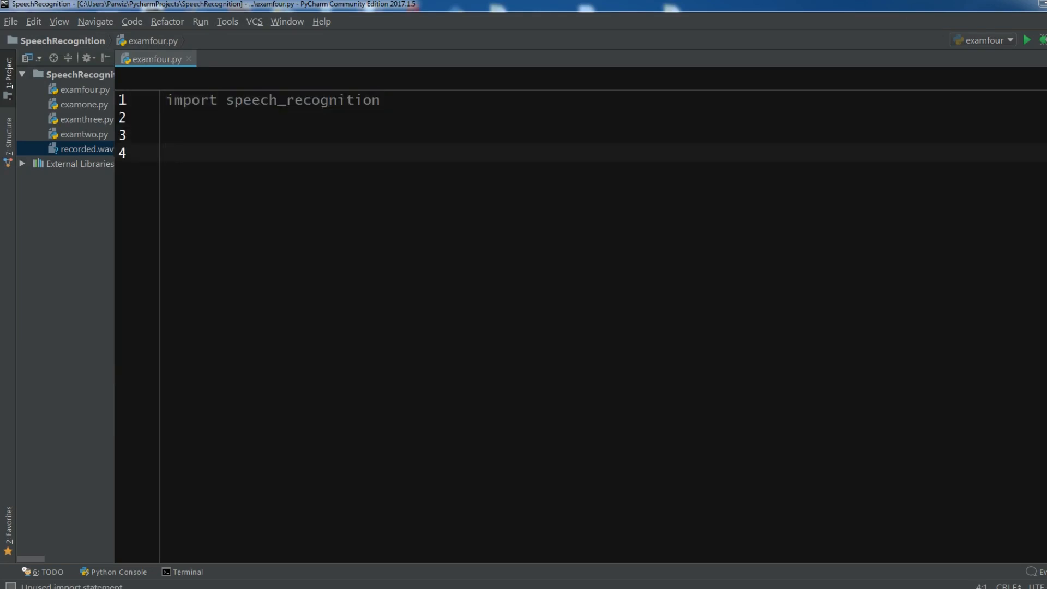
# Step: Define main() that sets sound = "recorded.wav"
pyautogui.write('def main')
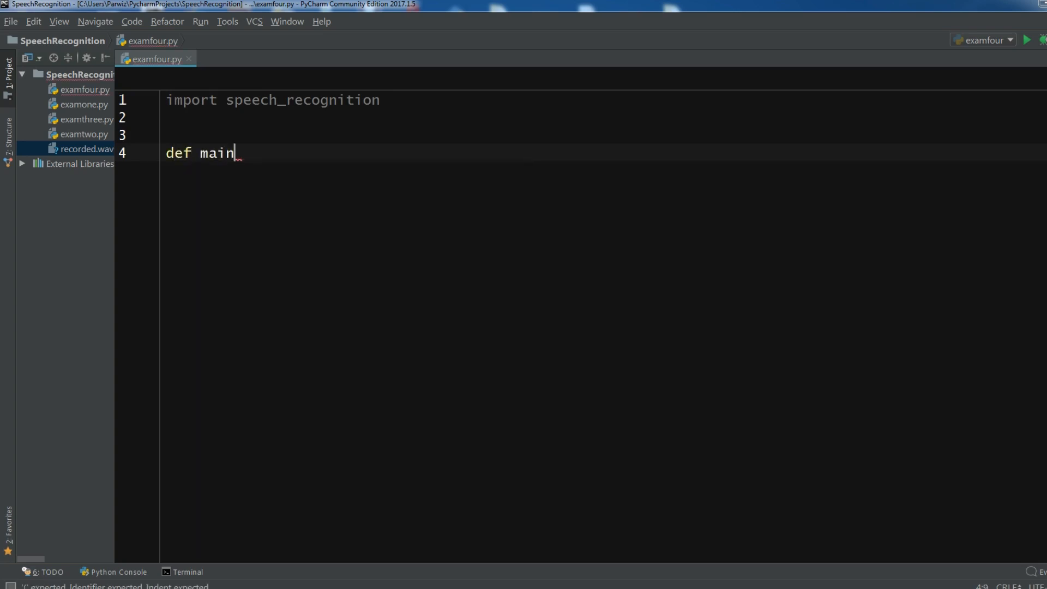
pyautogui.write('():')
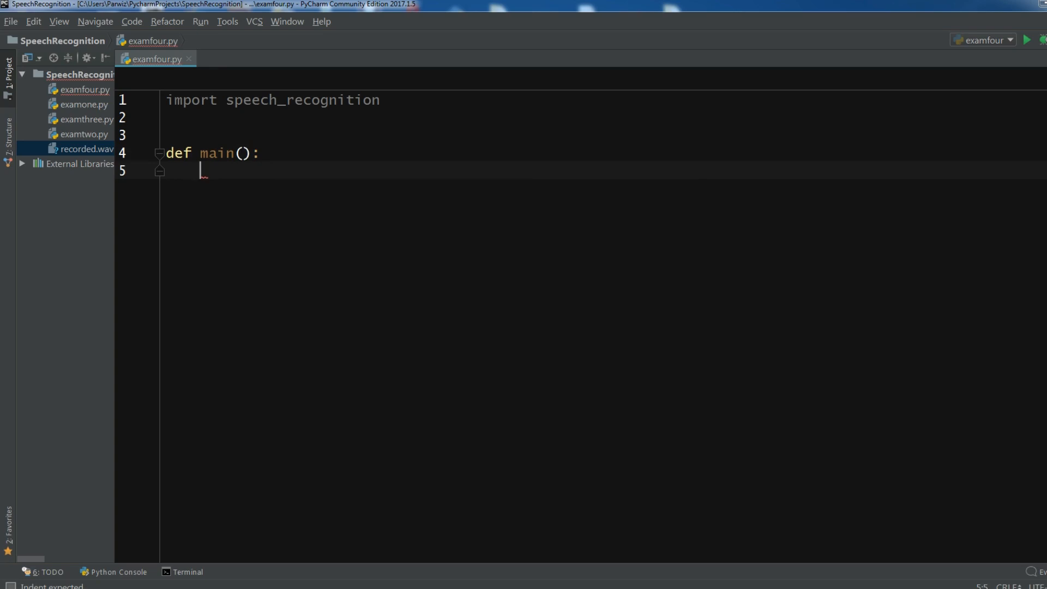
pyautogui.write('so')
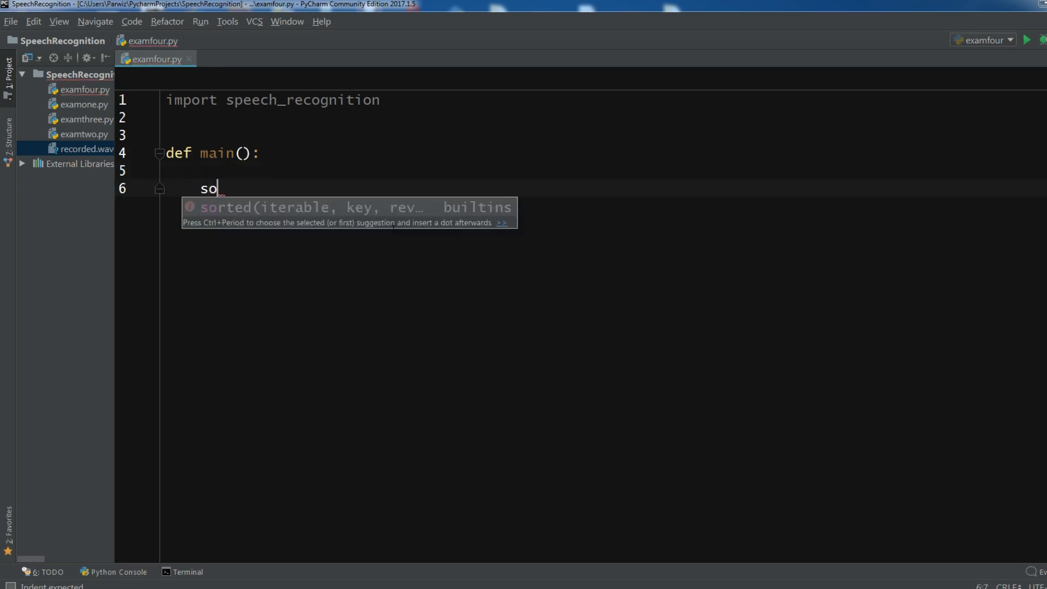
pyautogui.write('und = "recorded')
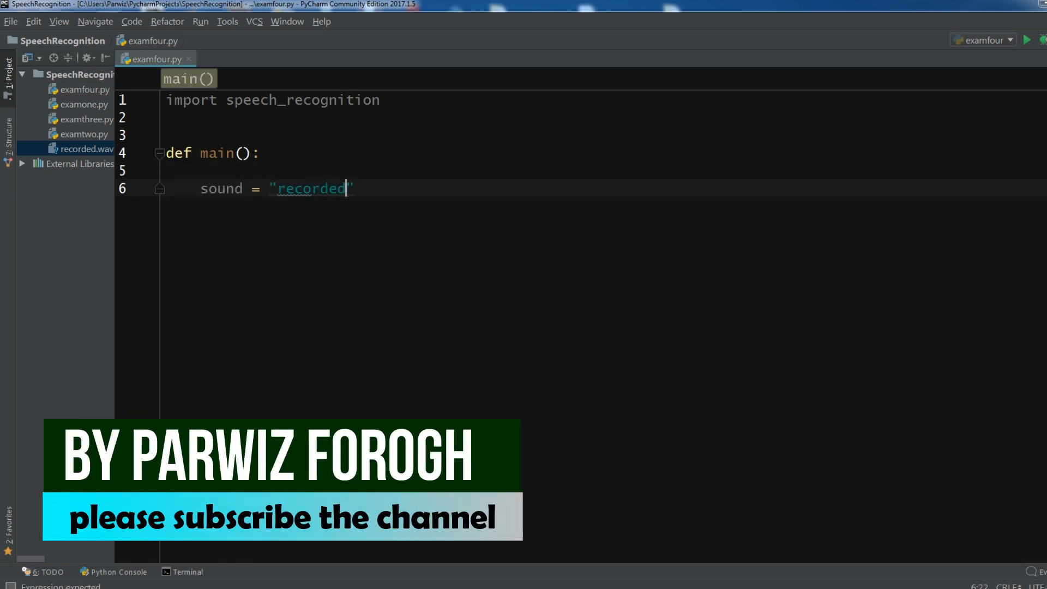
pyautogui.write('.wav')
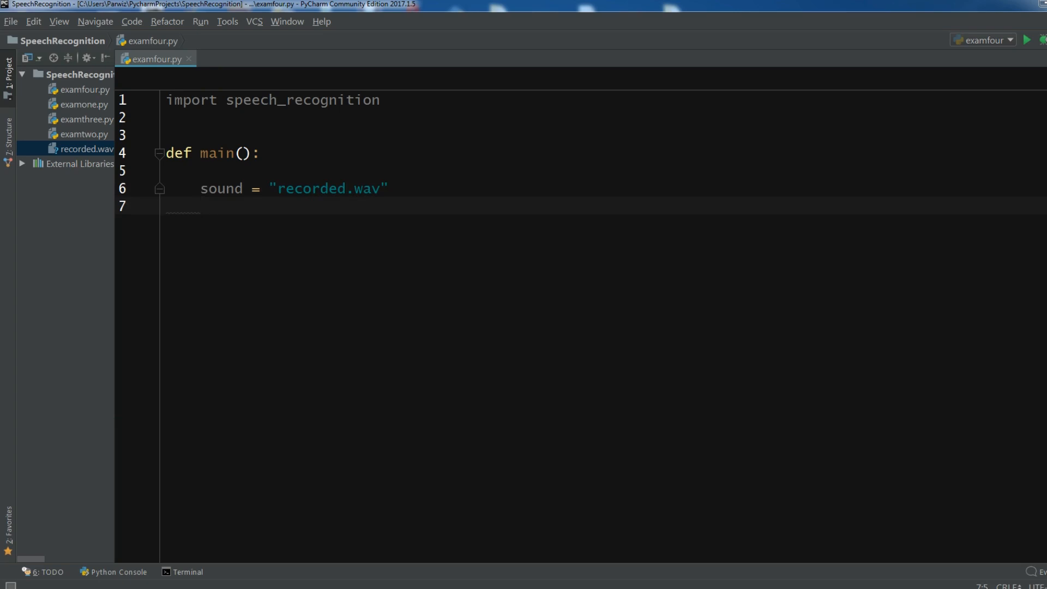
# Step: Alias the import as sr and add r = sr.Recognizer() inside main()
pyautogui.write('r =')
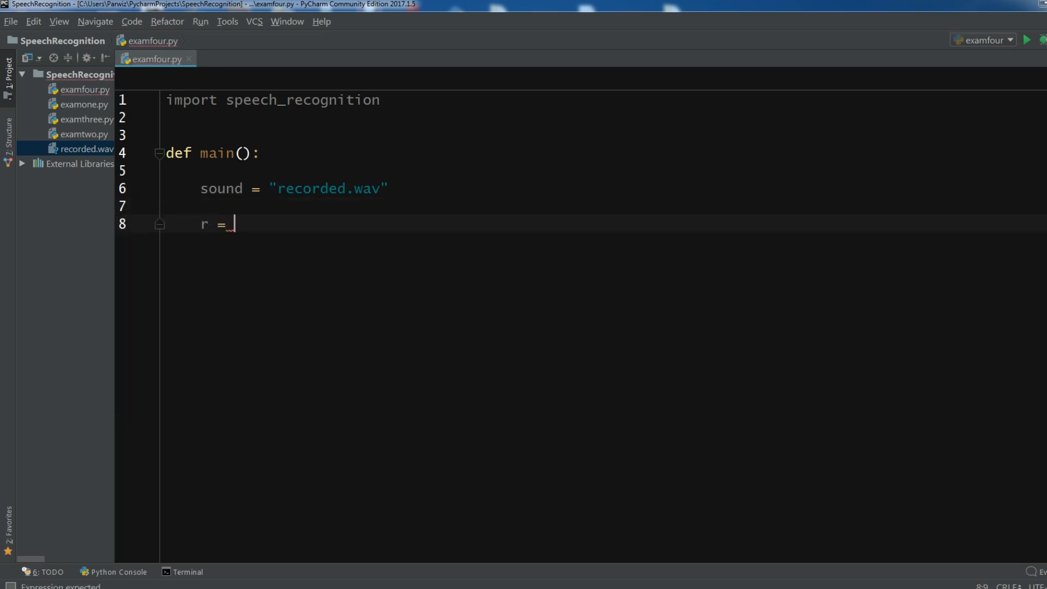
pyautogui.write('sr.RE')
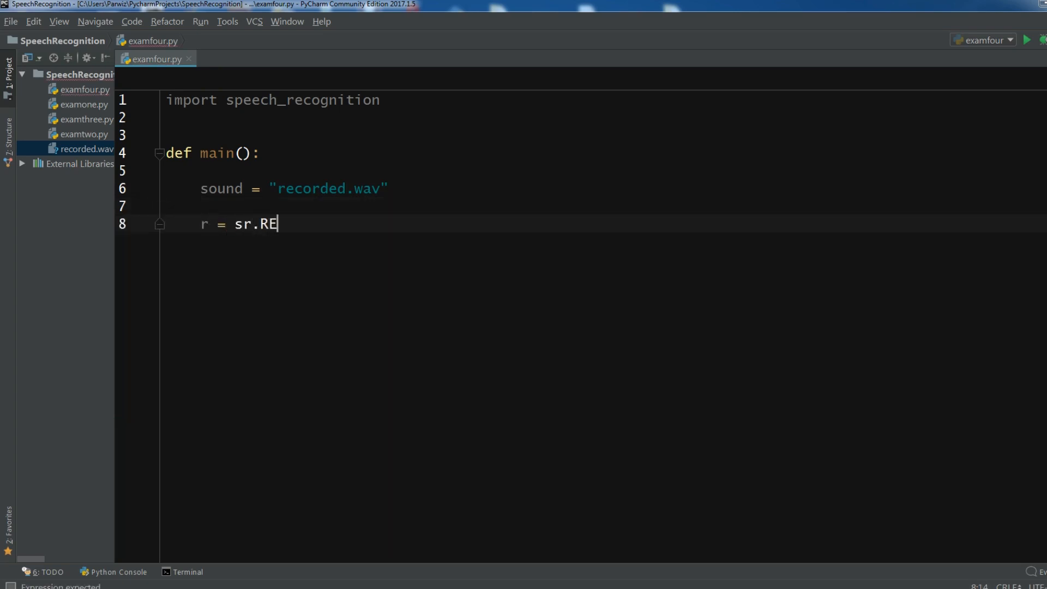
pyautogui.press('backspace')
pyautogui.write(' as ')
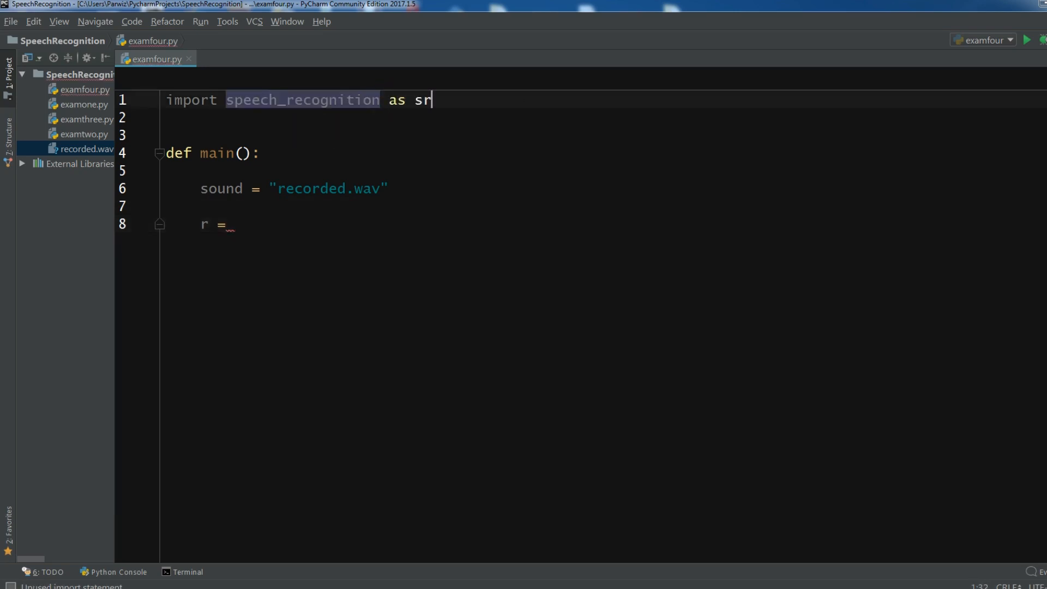
pyautogui.write('sr')
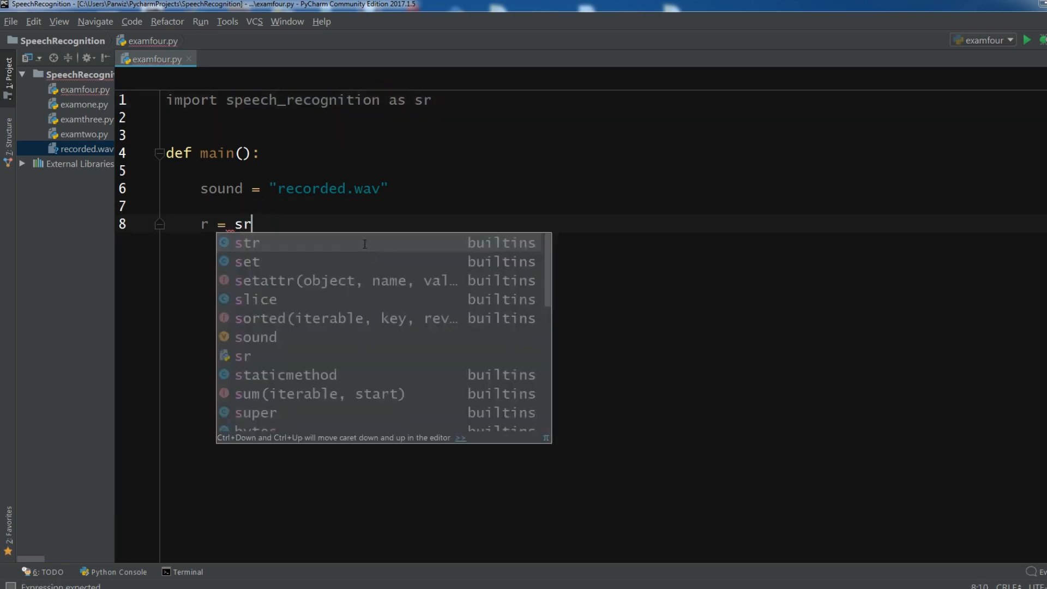
pyautogui.write('.Recognizer(')
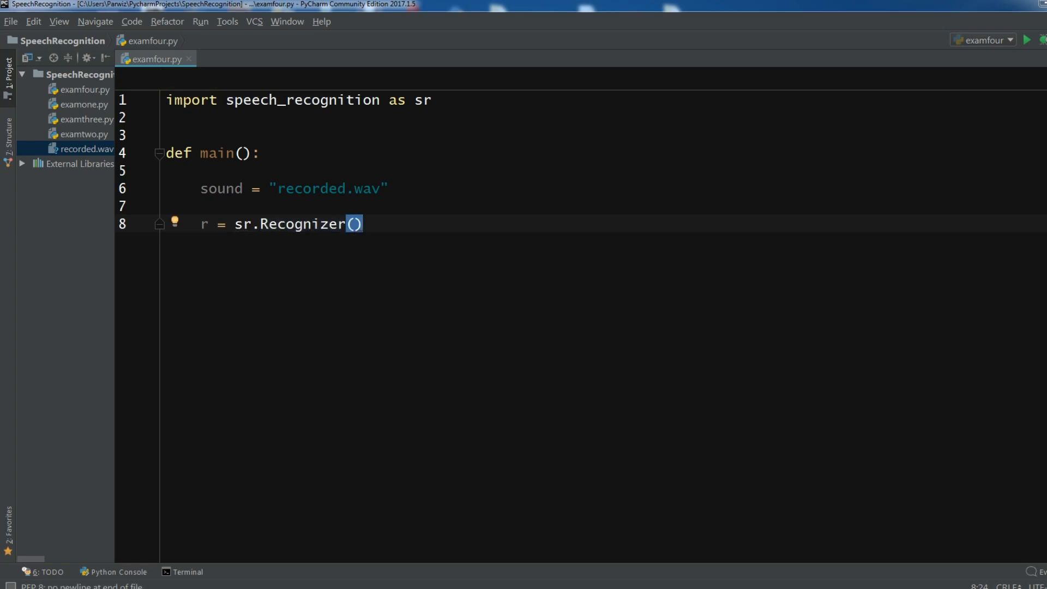
pyautogui.press('Enter')
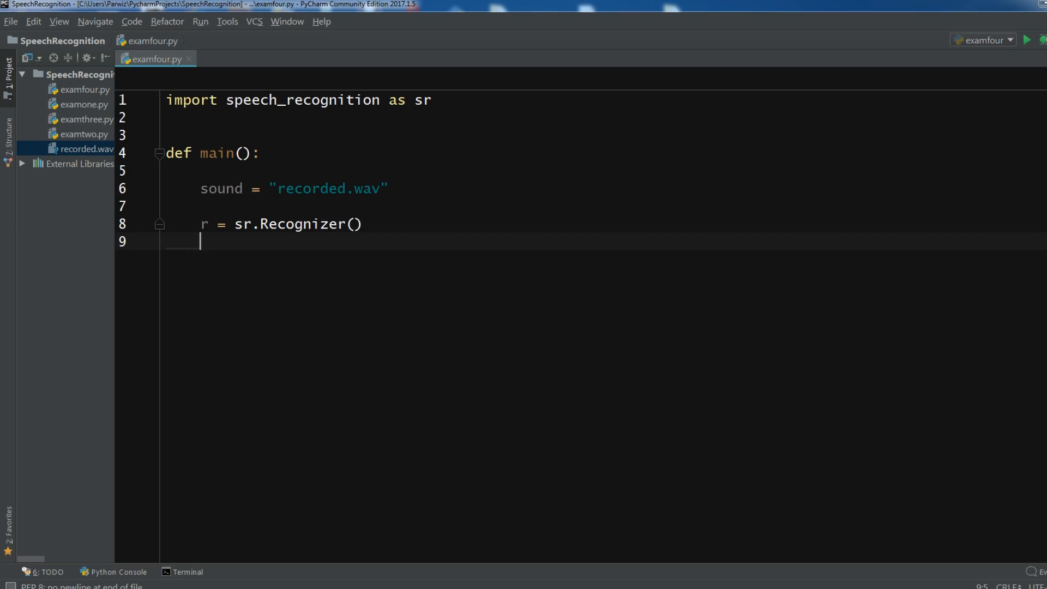
# Step: Open a with sr.AudioFile(sound) as source block in main()
pyautogui.press('enter')
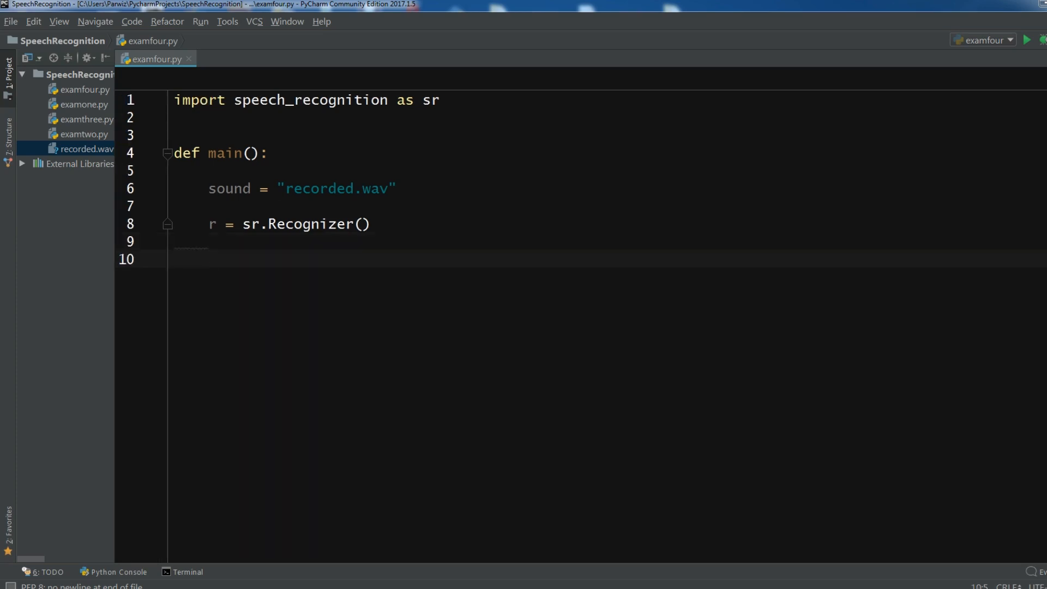
pyautogui.write('with sr')
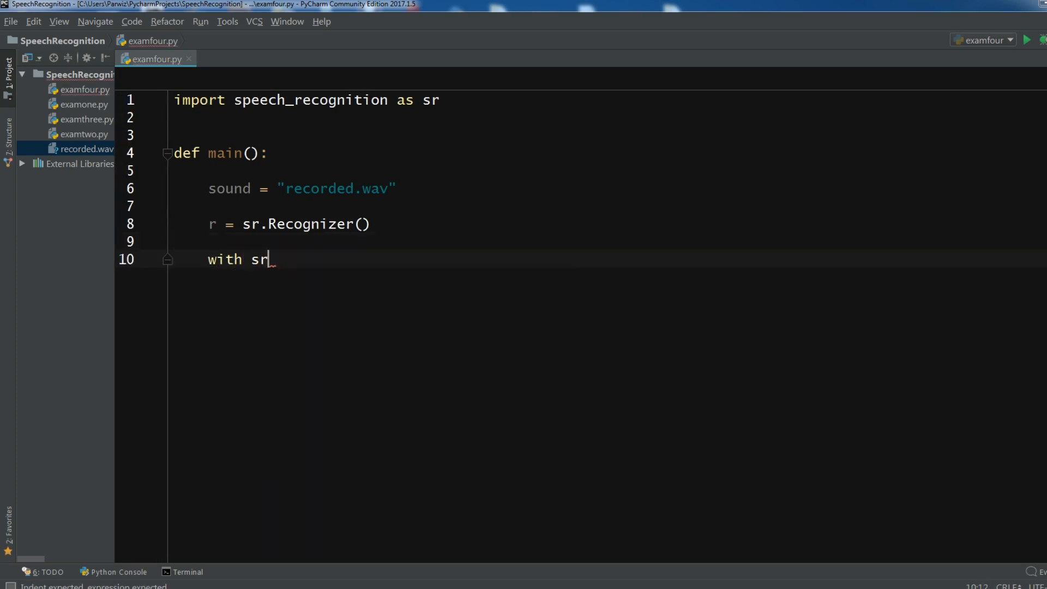
pyautogui.write('.A')
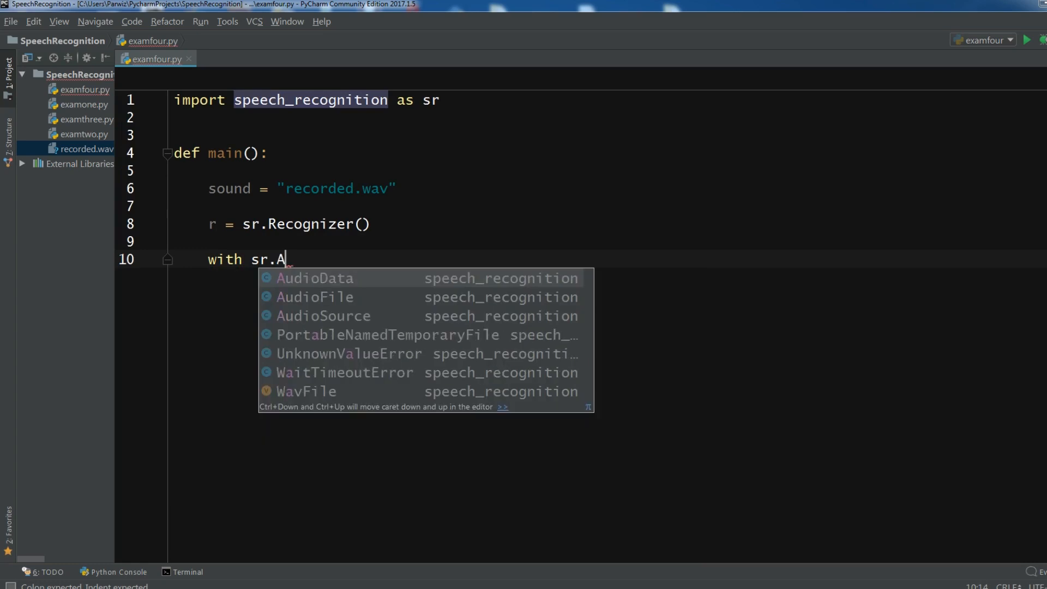
pyautogui.click(314, 297)
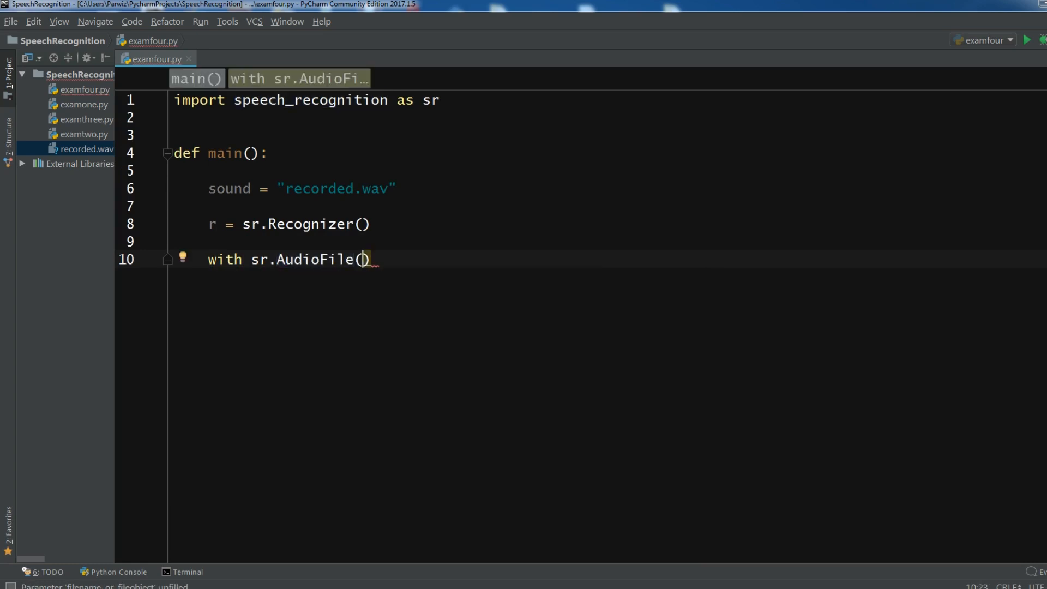
pyautogui.write('sound')
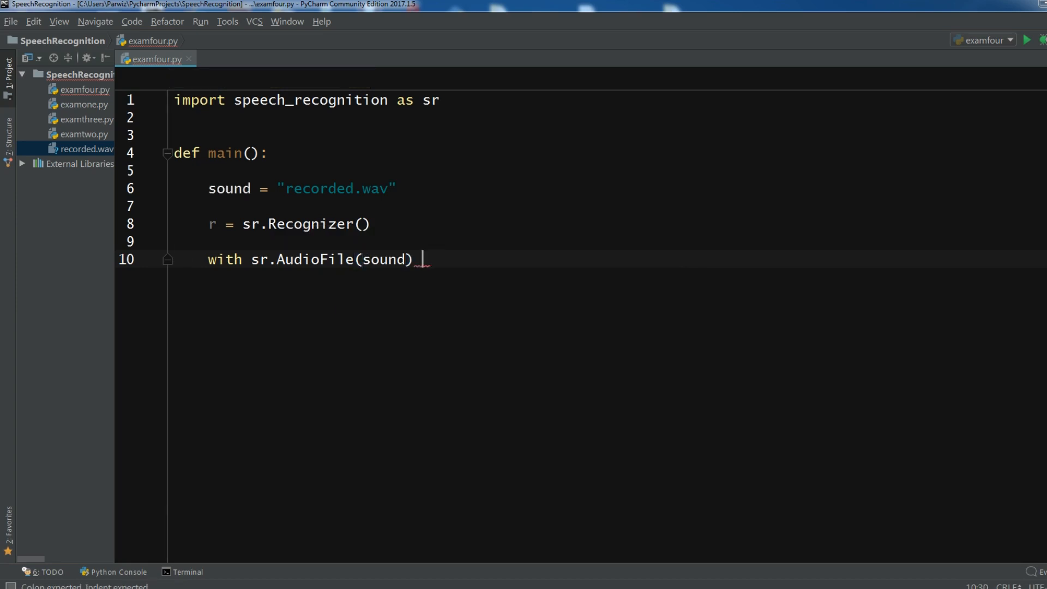
pyautogui.write('as source:')
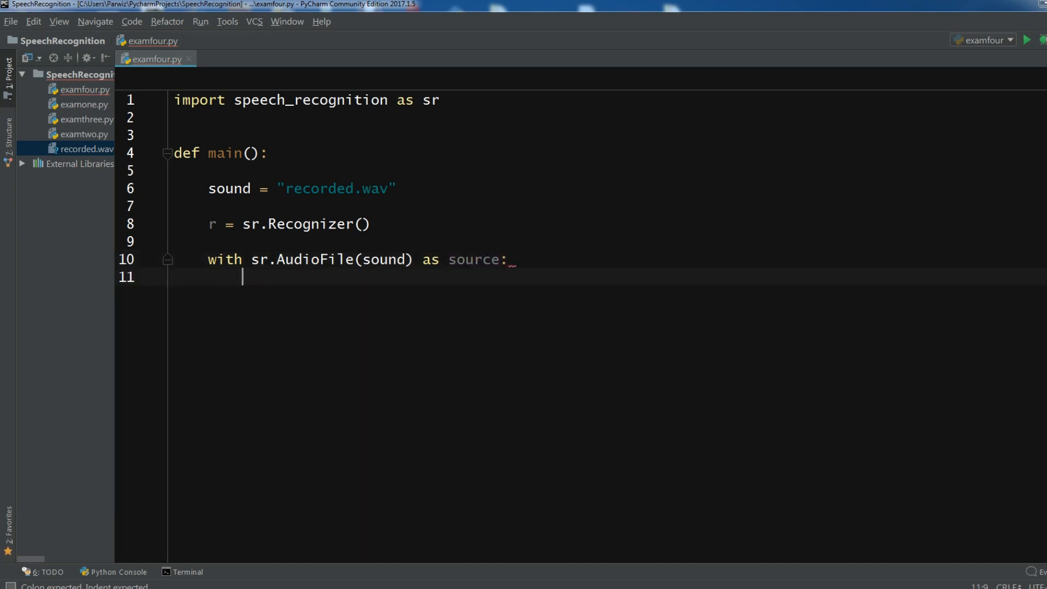
# Step: Call r.adjust_for_ambient_noise(source) inside the with block
pyautogui.write('r.adjust_for_ambient_noise(')
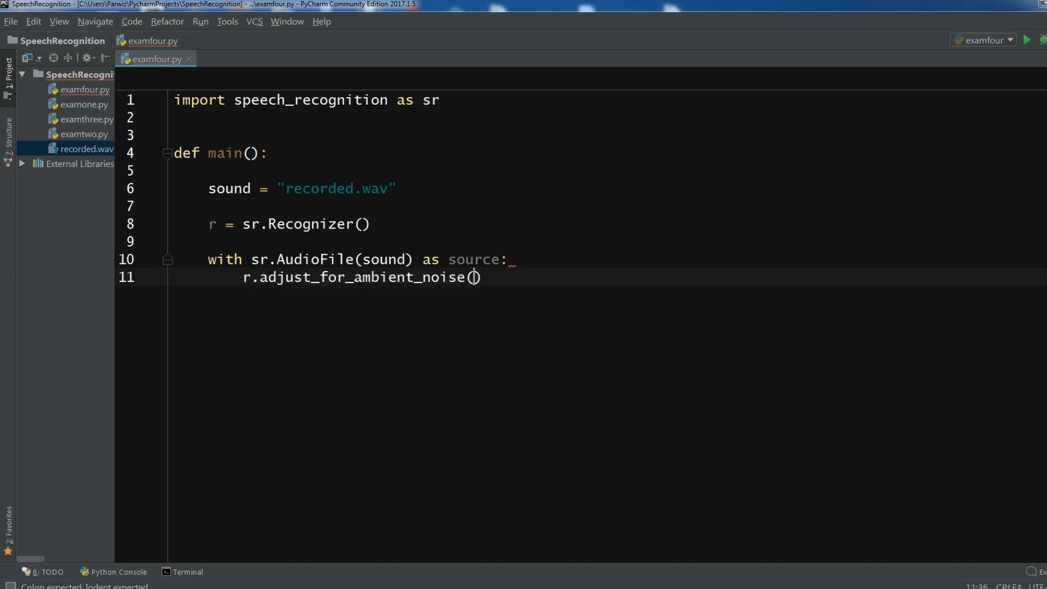
pyautogui.write('(')
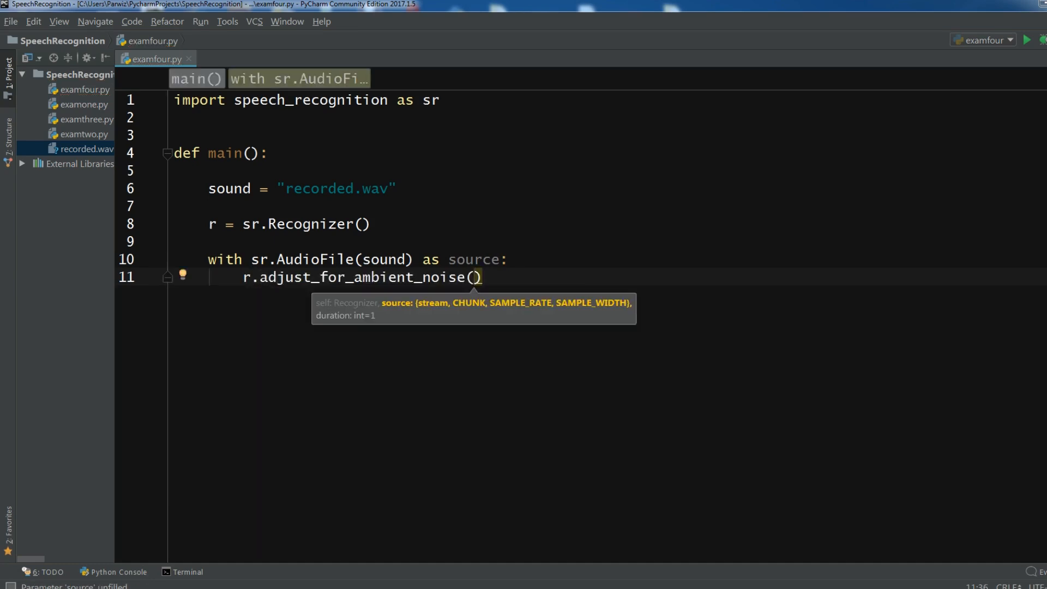
pyautogui.write('sou')
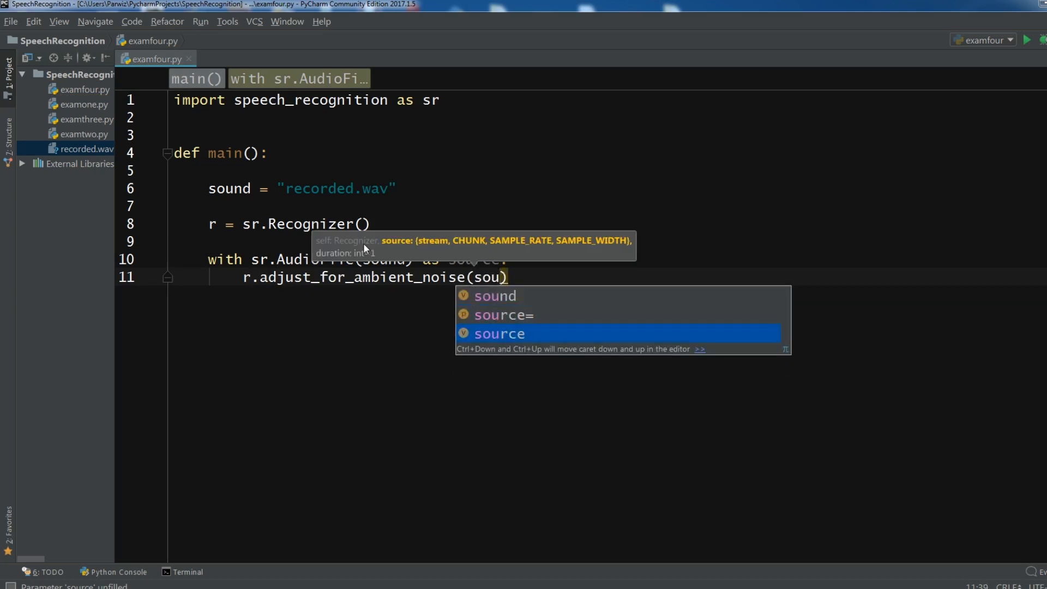
pyautogui.press('Enter')
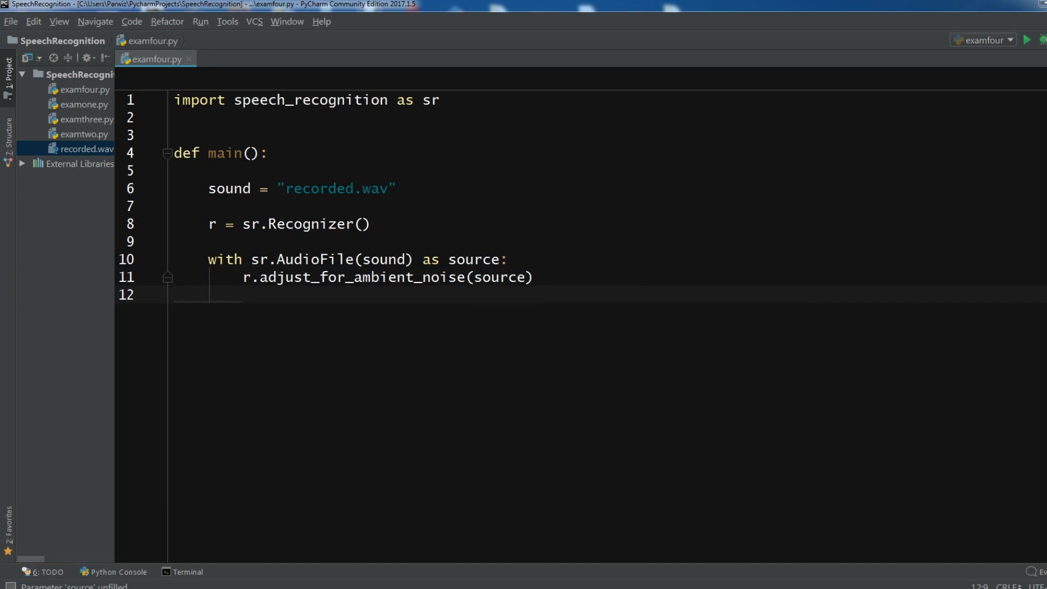
# Step: Print "Converting Audio File To Text..." inside the with block
pyautogui.write('print(')
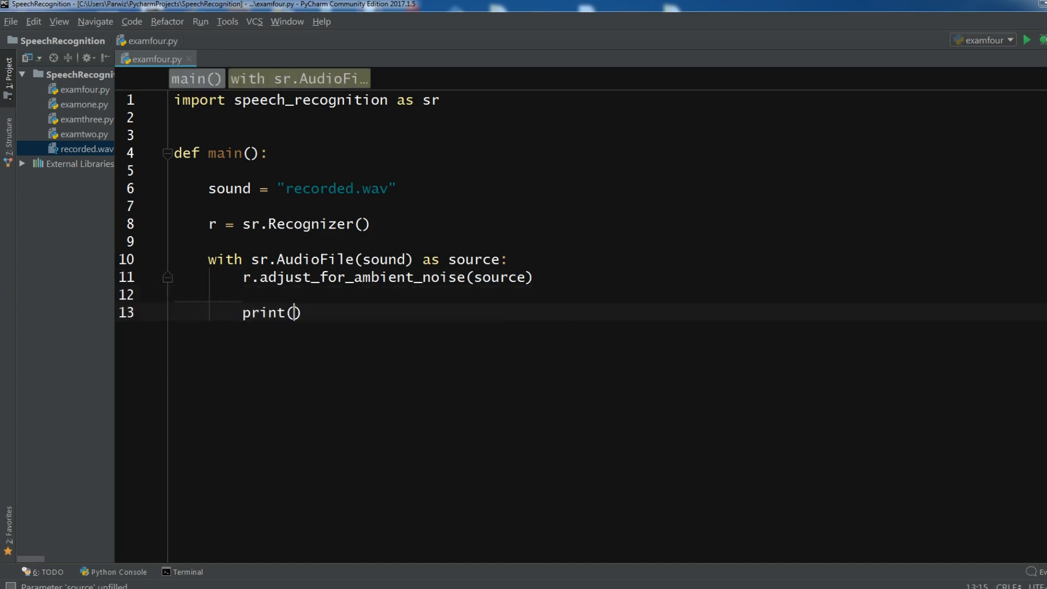
pyautogui.write('"Convertung"')
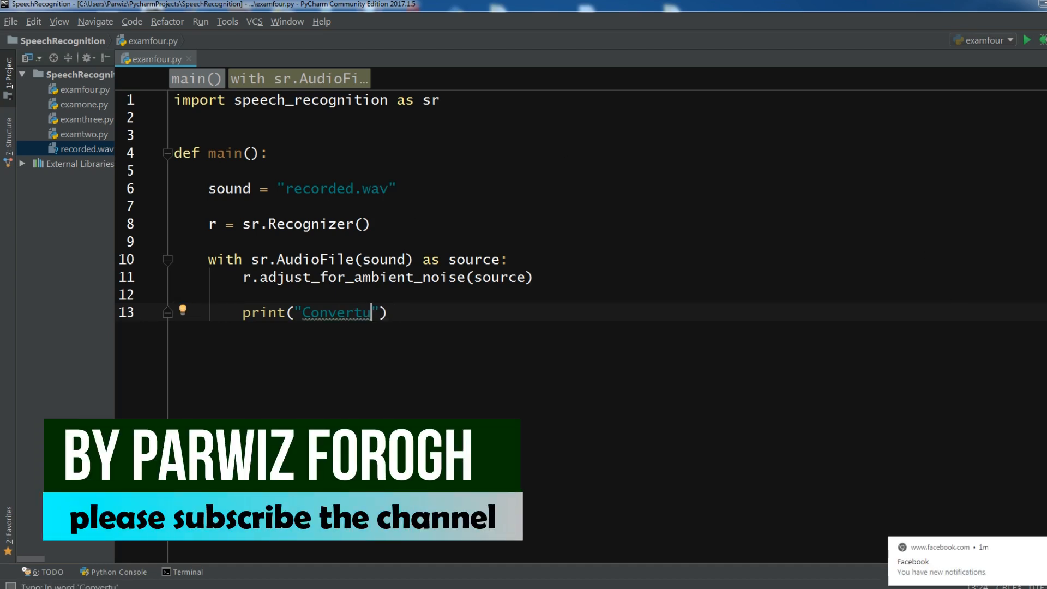
pyautogui.press('Backspace')
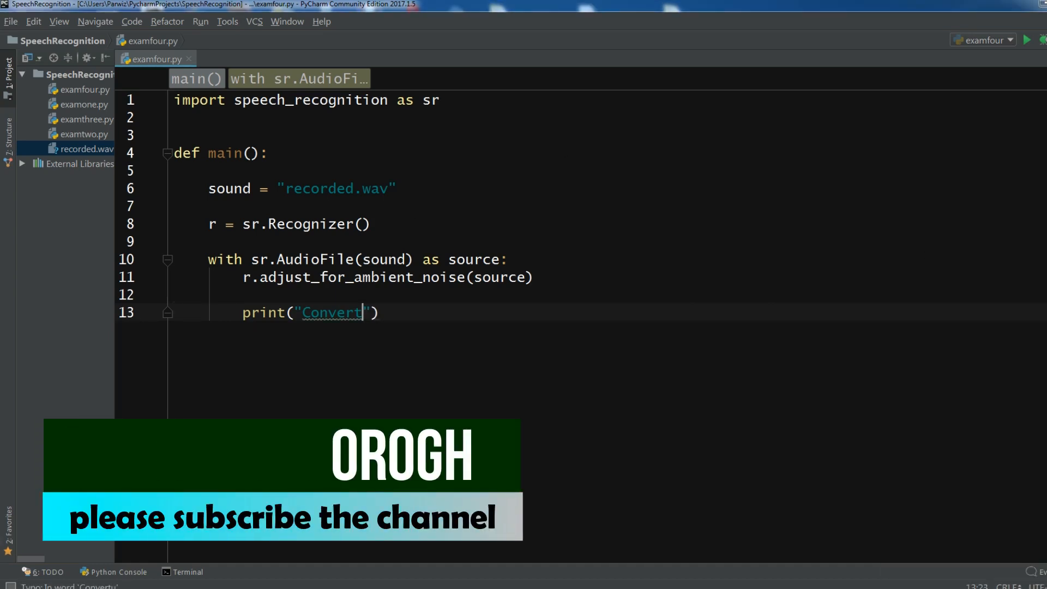
pyautogui.write('ing')
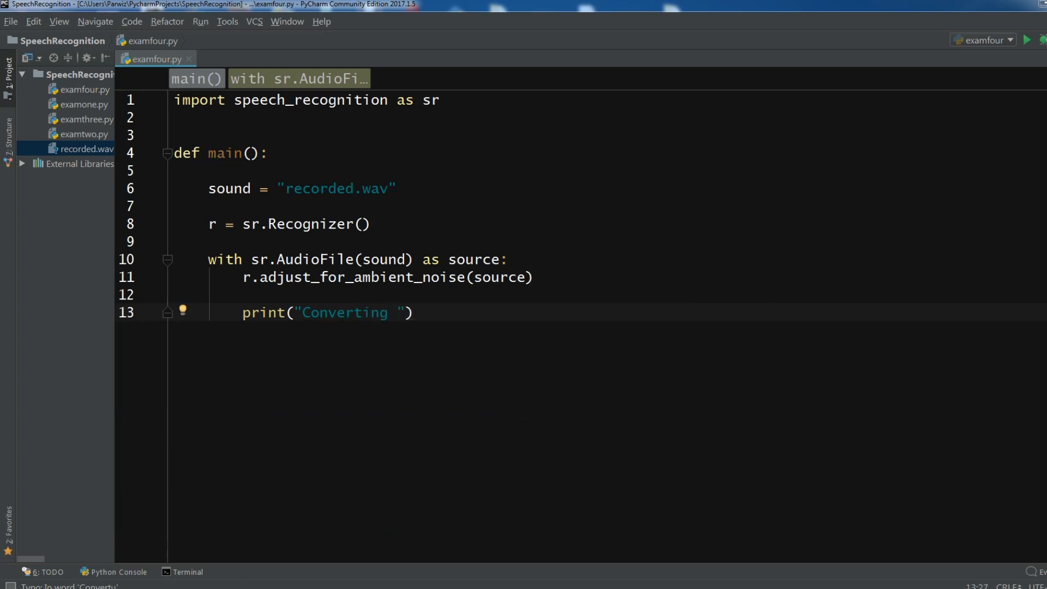
pyautogui.write('Audio')
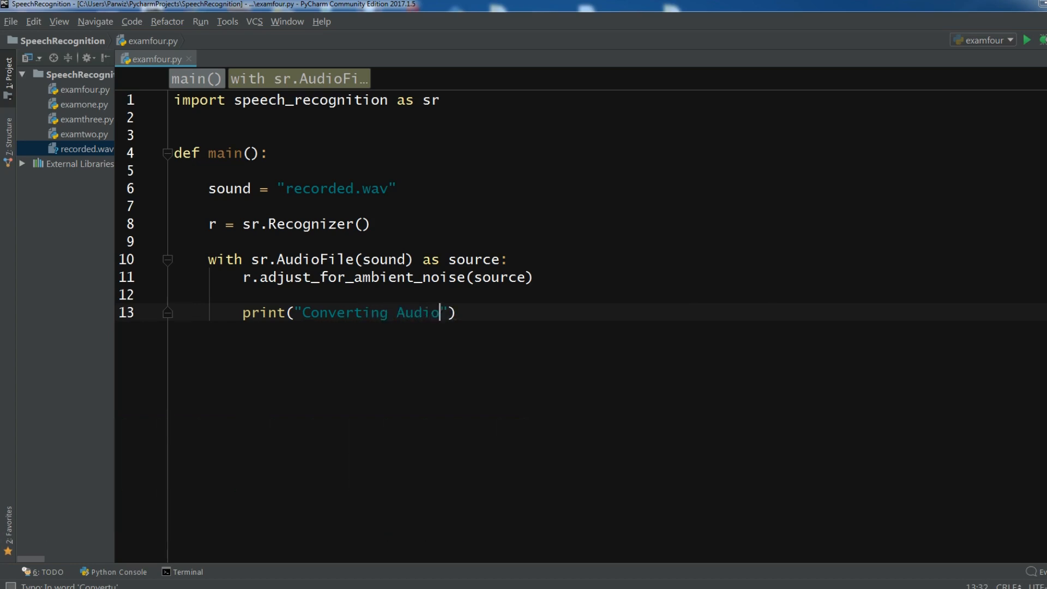
pyautogui.write('File ...')
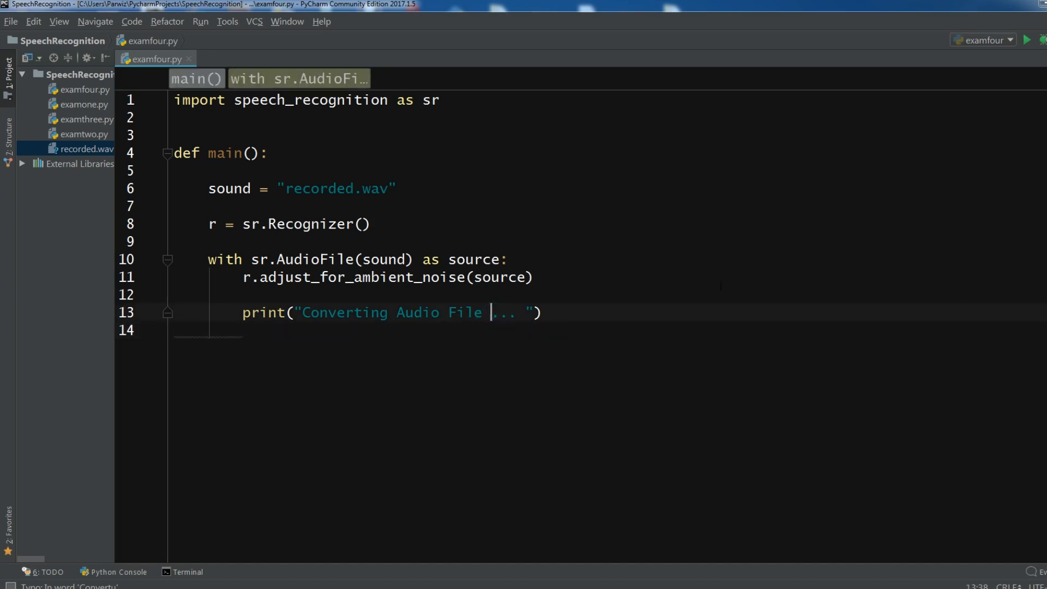
pyautogui.write('To Text.')
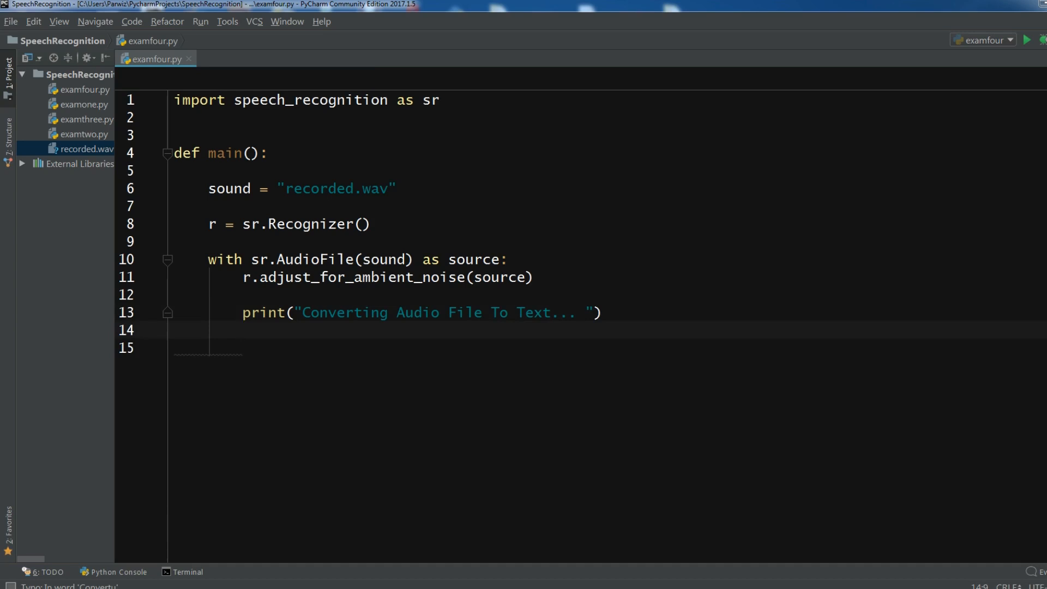
# Step: Capture the audio with audio = r.listen(source)
pyautogui.write('audio =')
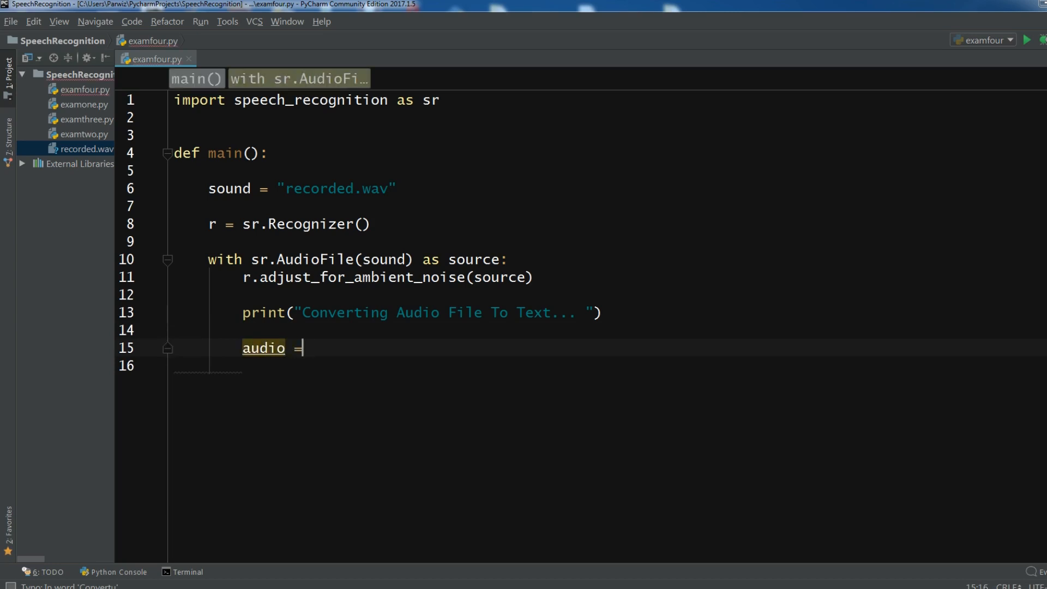
pyautogui.write('r.')
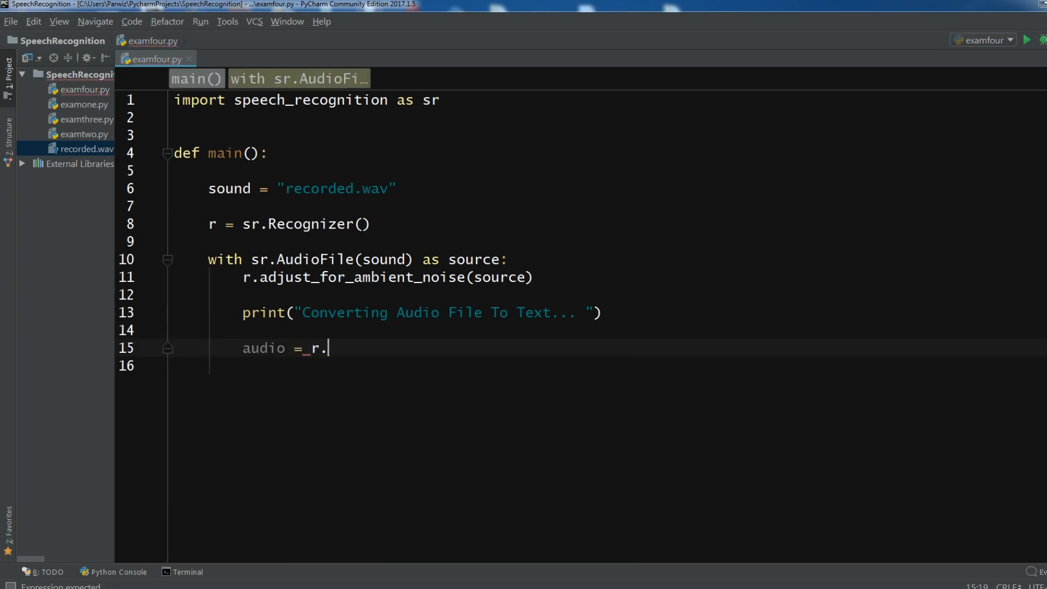
pyautogui.write('listen(')
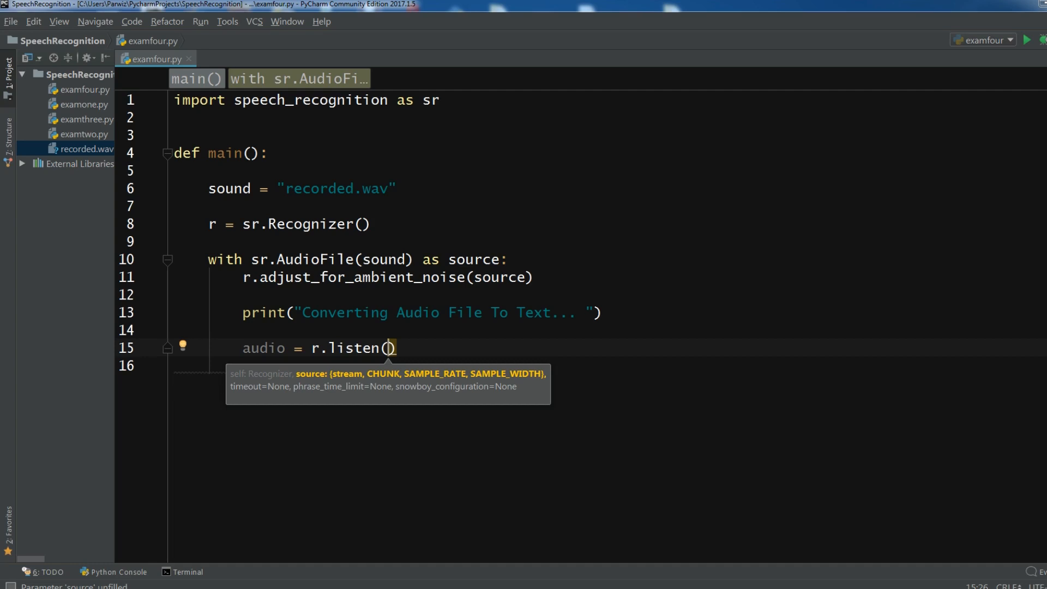
pyautogui.write('source')
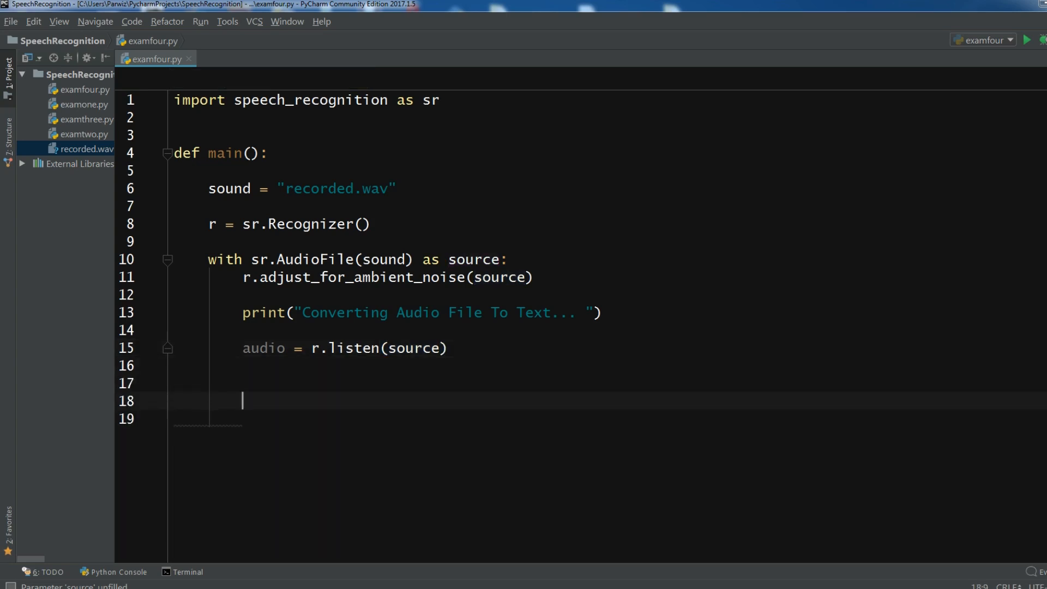
# Step: Add a try block printing "Converted Audio Is : \n " + r.recognize_google(audio)
pyautogui.write('try:')
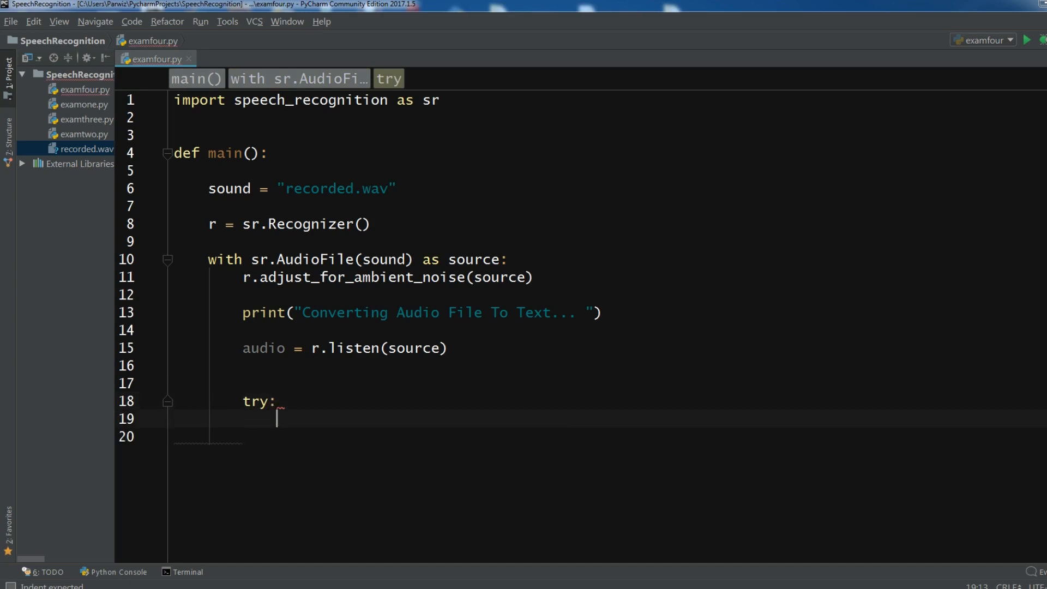
pyautogui.write('print("')
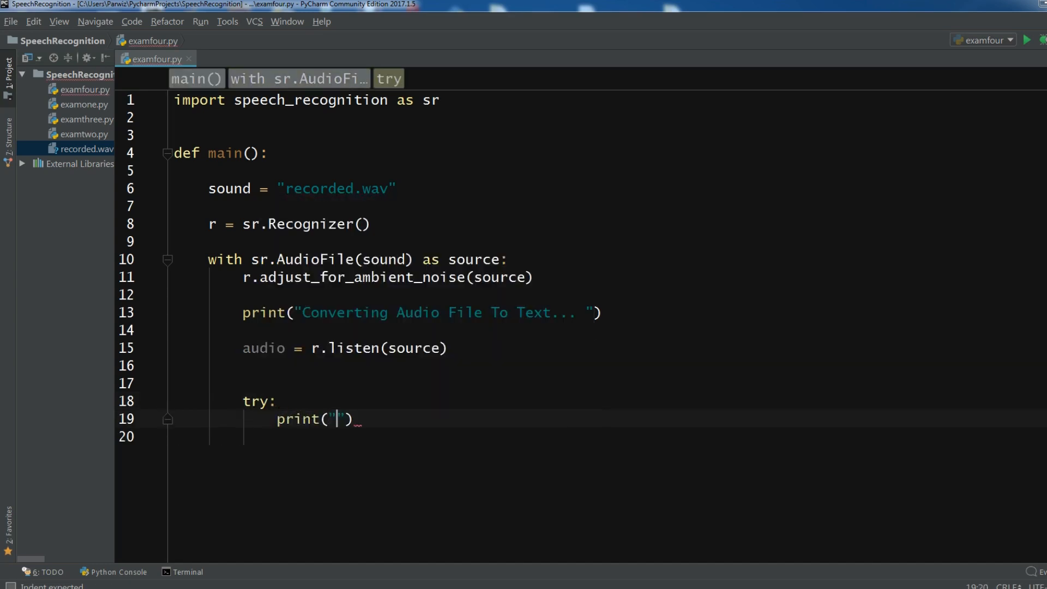
pyautogui.write('Converted')
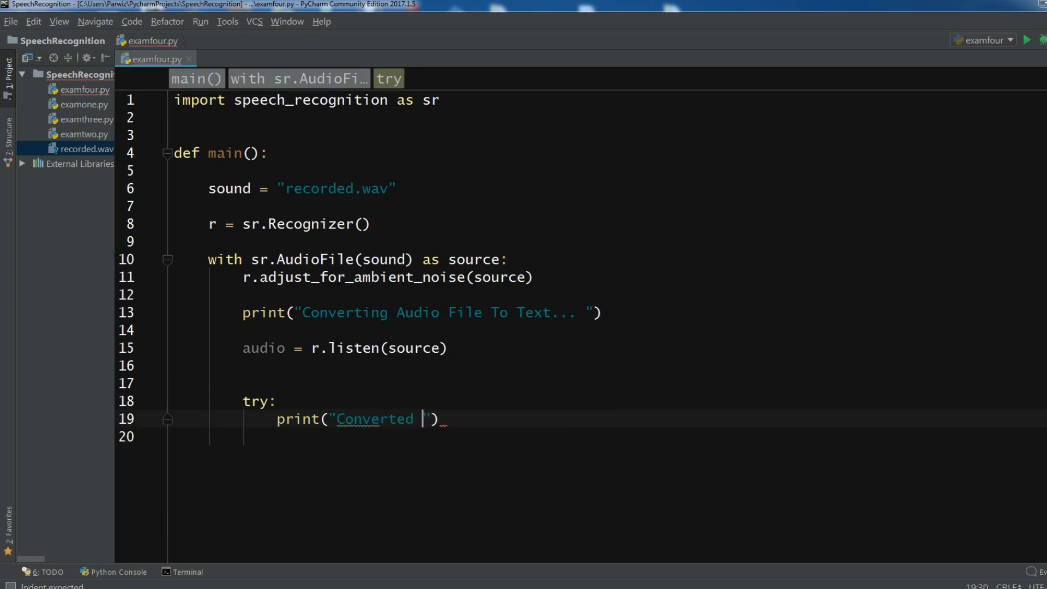
pyautogui.write('Audio Is')
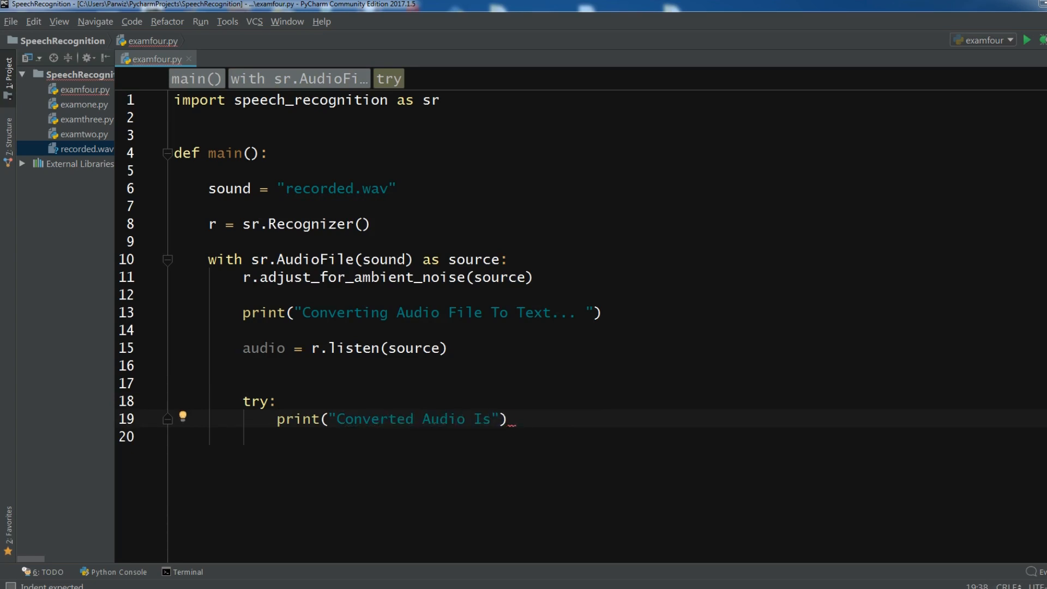
pyautogui.write(': \\n')
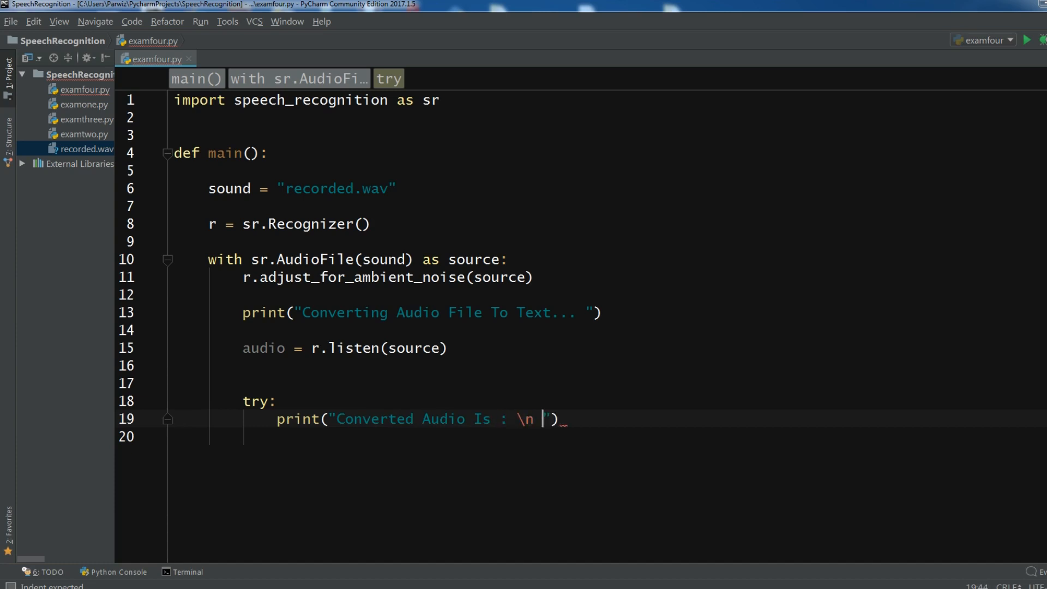
pyautogui.write('+')
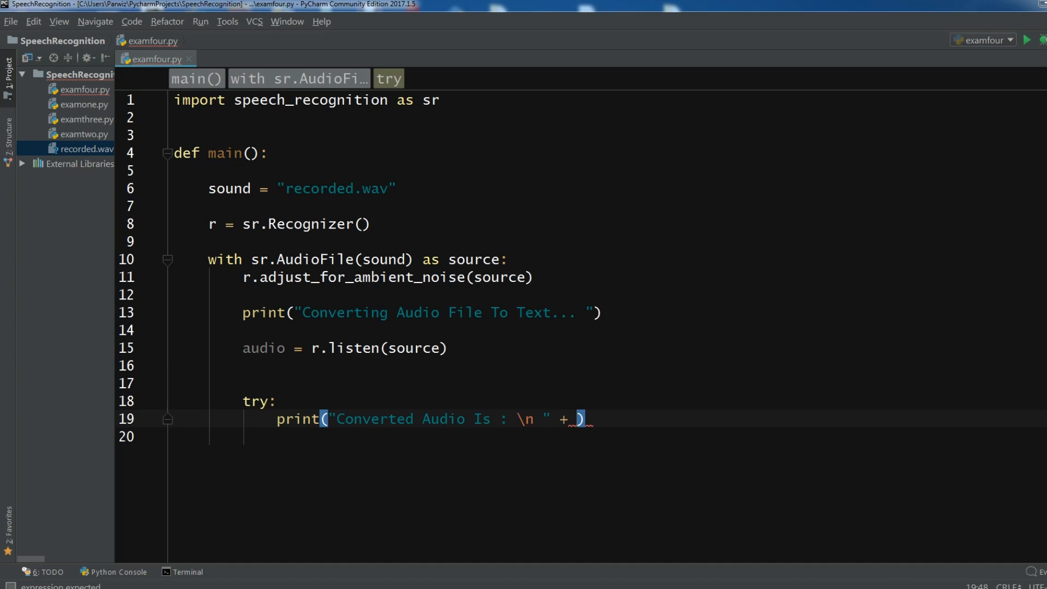
pyautogui.write('r.recognize_google(')
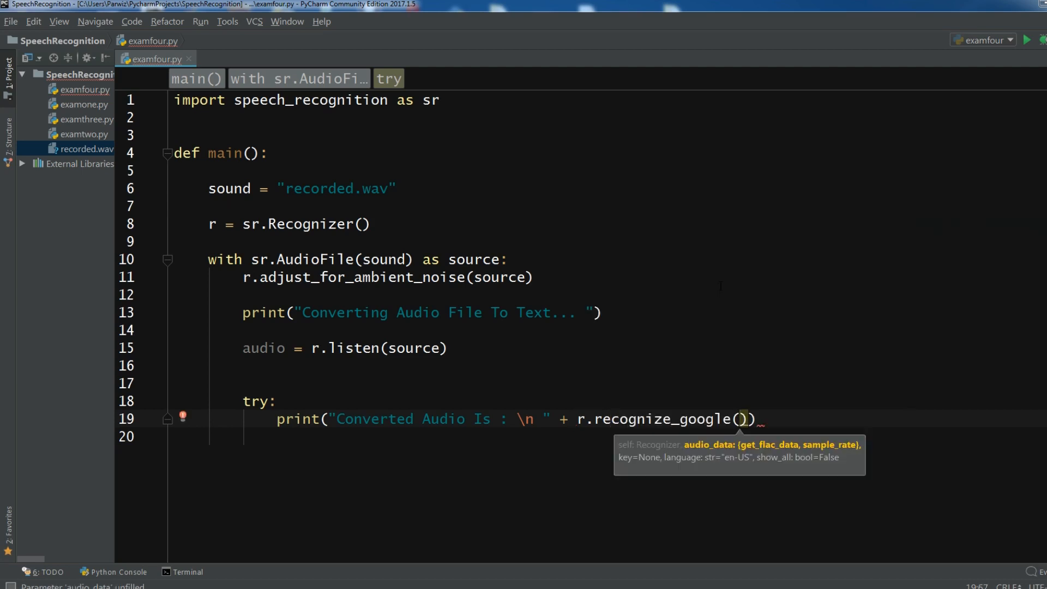
pyautogui.write('audio')
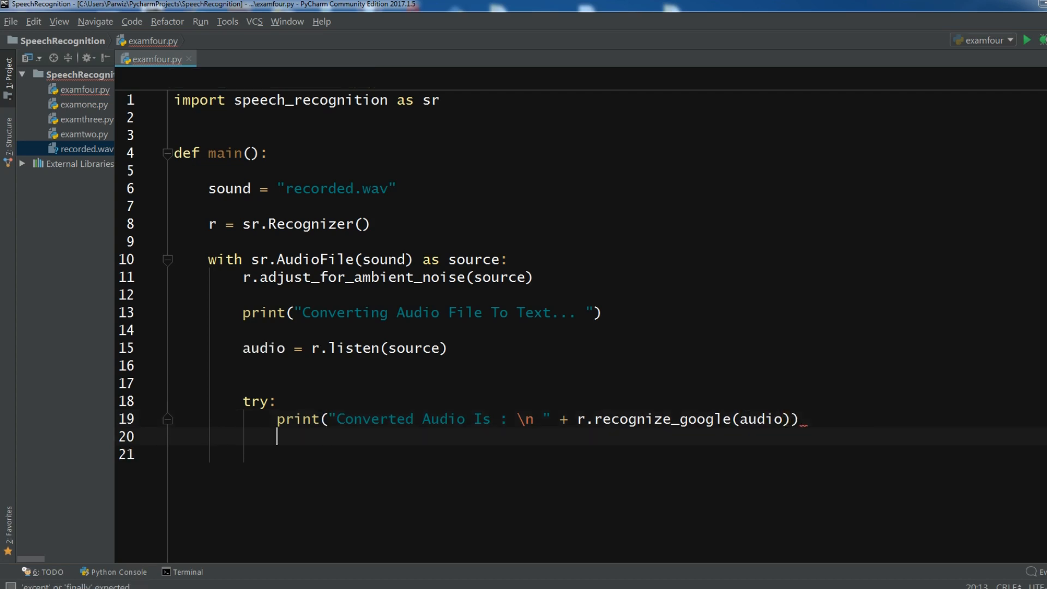
pyautogui.press('enter')
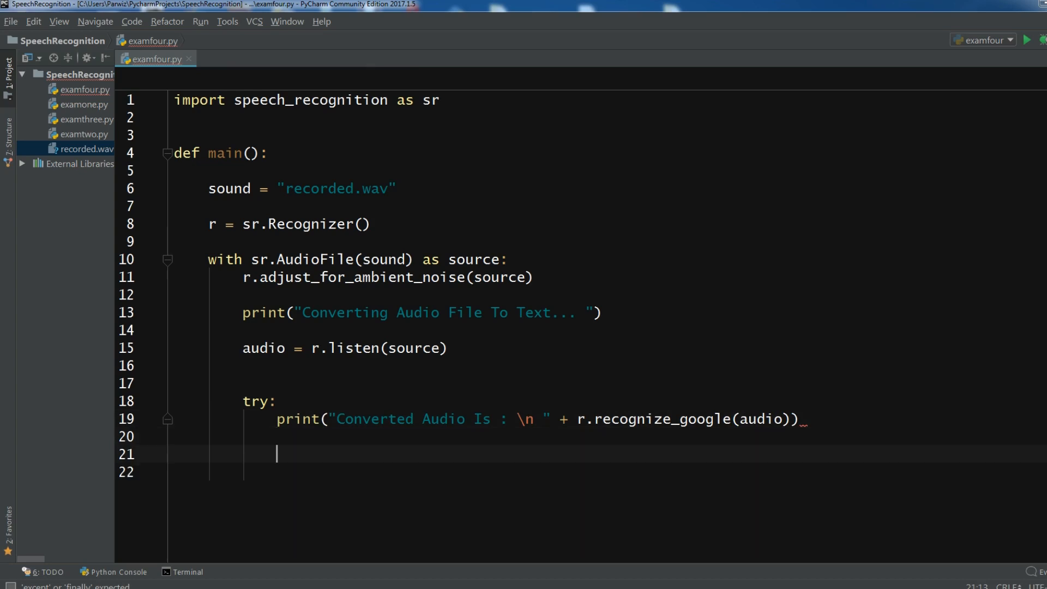
# Step: Add except Exception as e: with print(e) after the try block
pyautogui.write('ex')
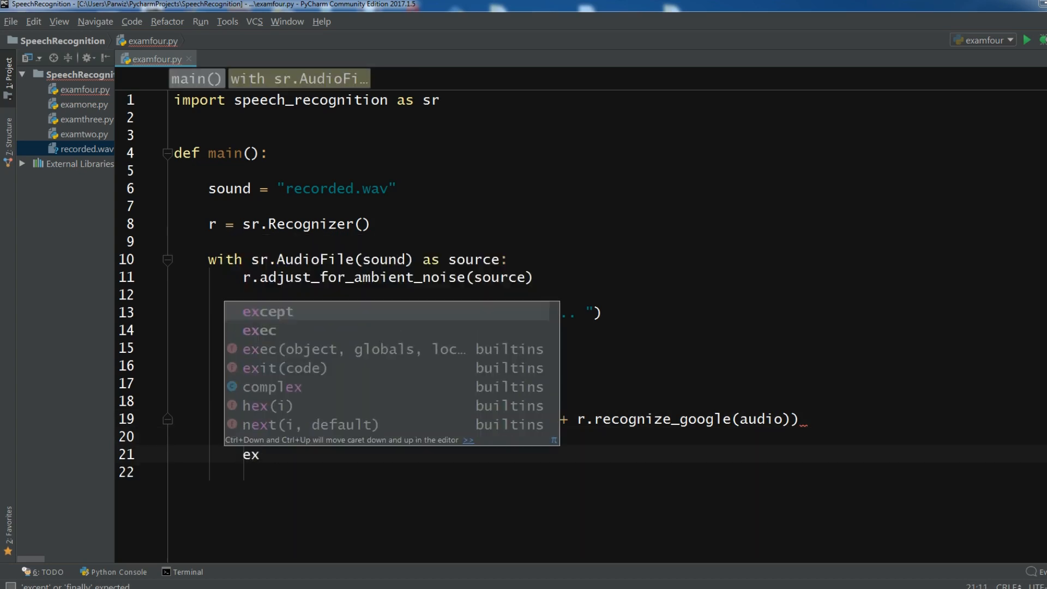
pyautogui.write('except Ex')
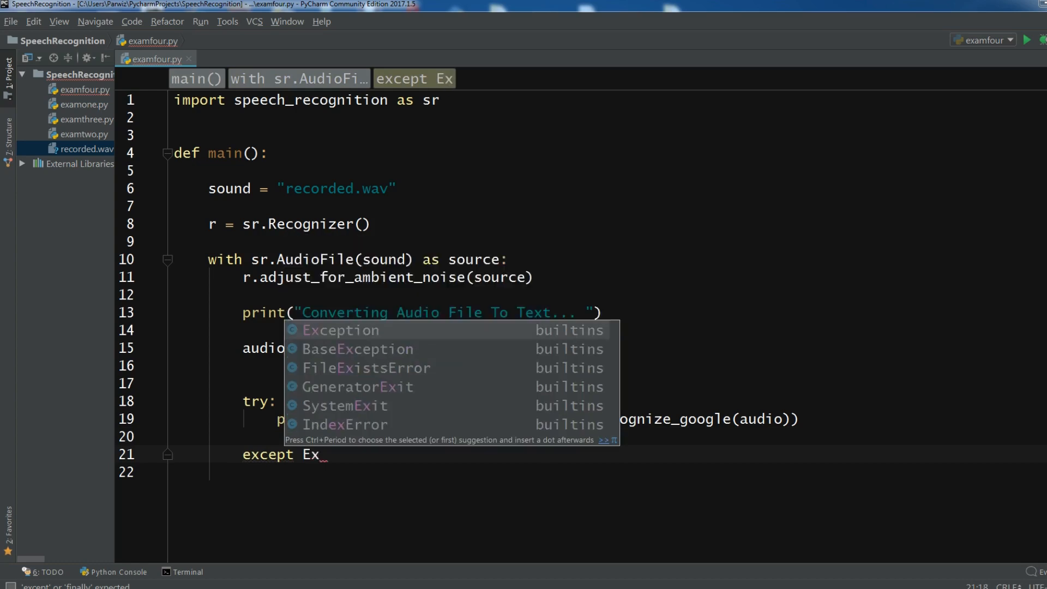
pyautogui.click(340, 329)
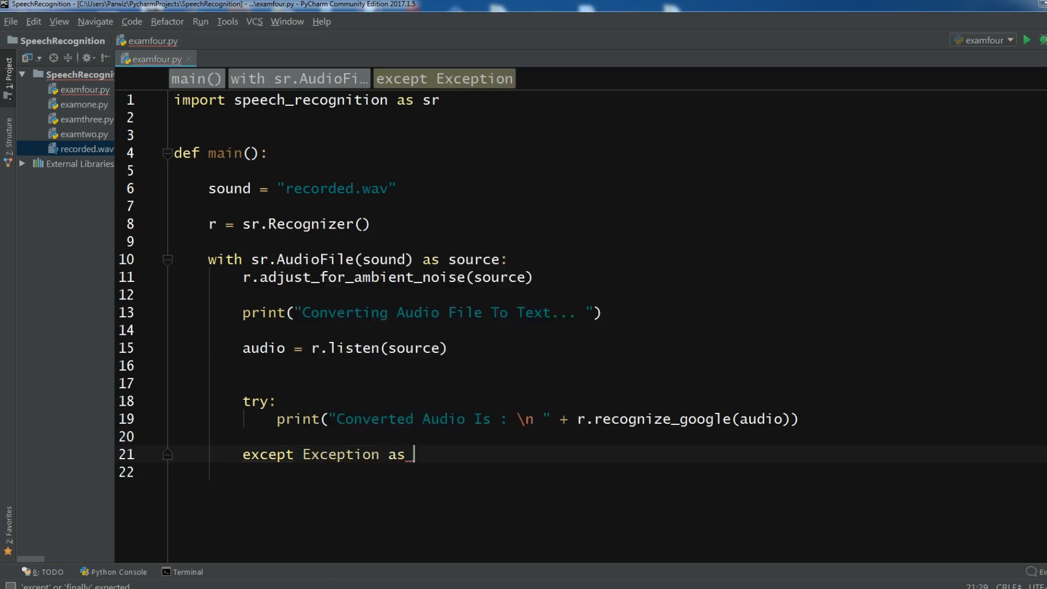
pyautogui.write('e:')
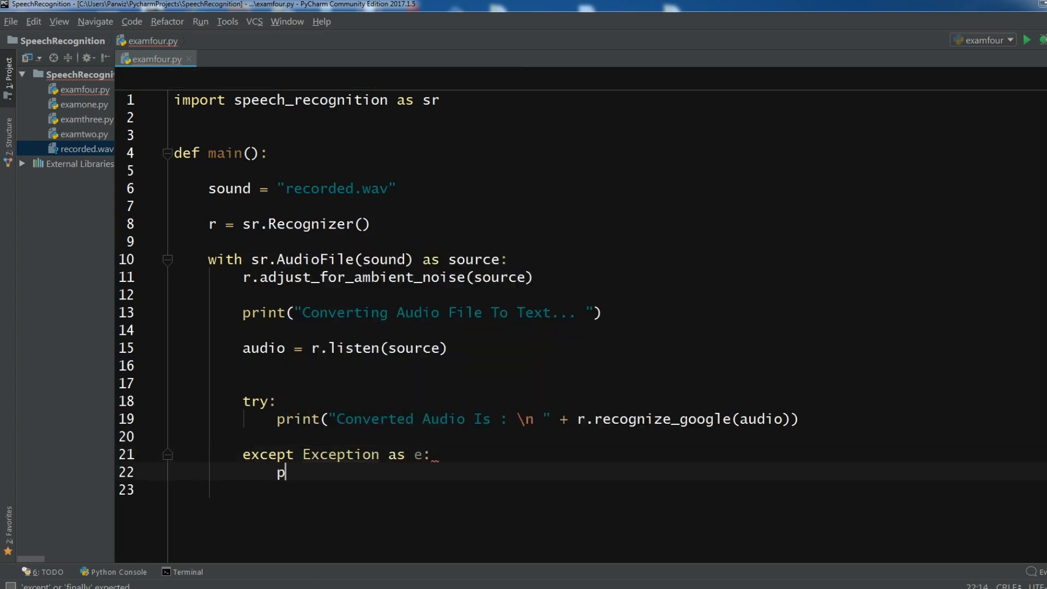
pyautogui.write('rint(e)')
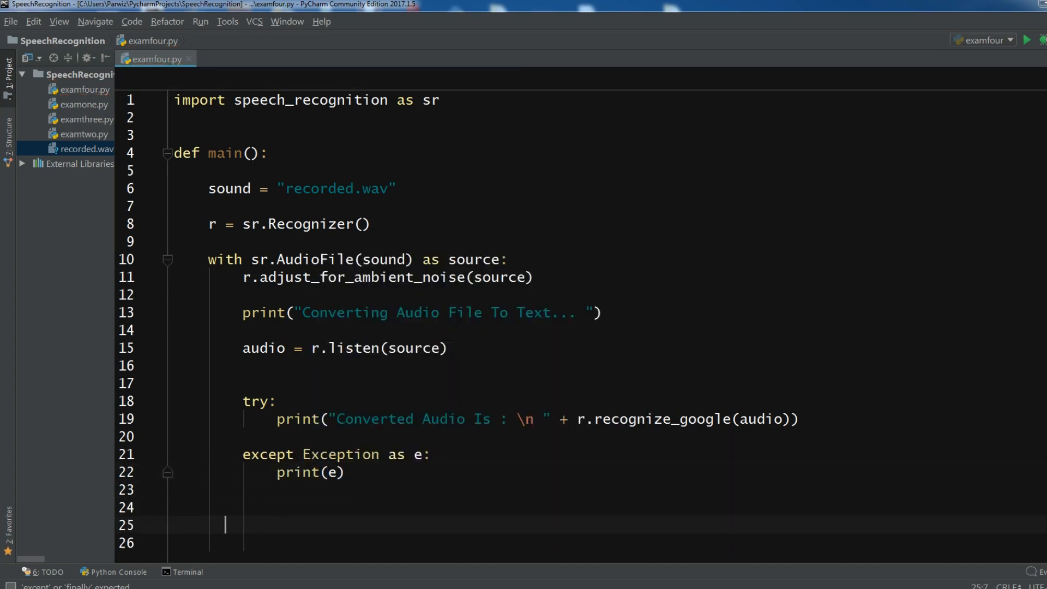
# Step: End the script with if __name__ == "__main__": calling main()
pyautogui.write('if')
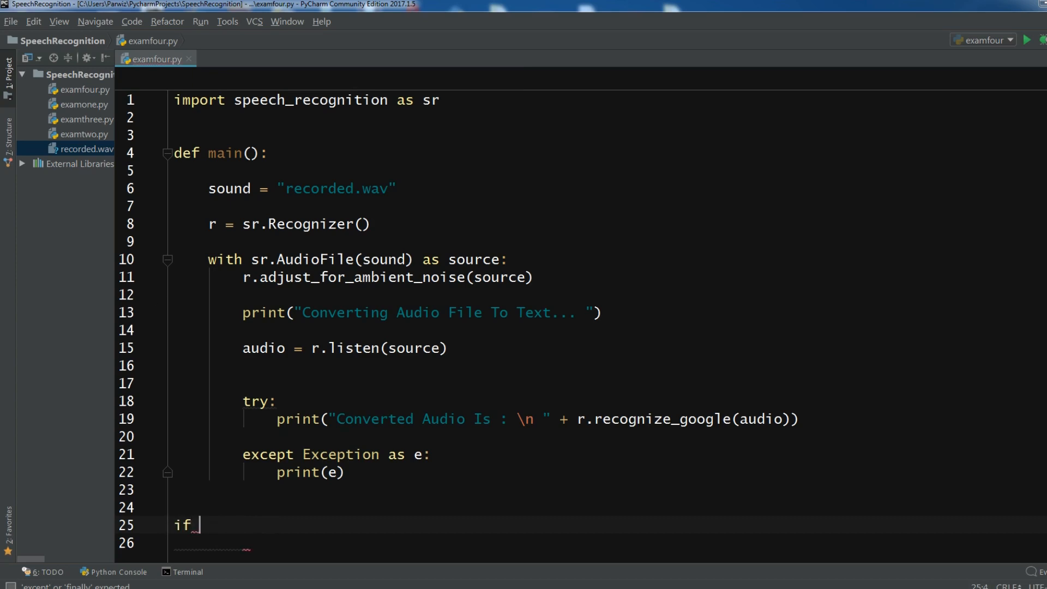
pyautogui.write('__name__ == "__main__":')
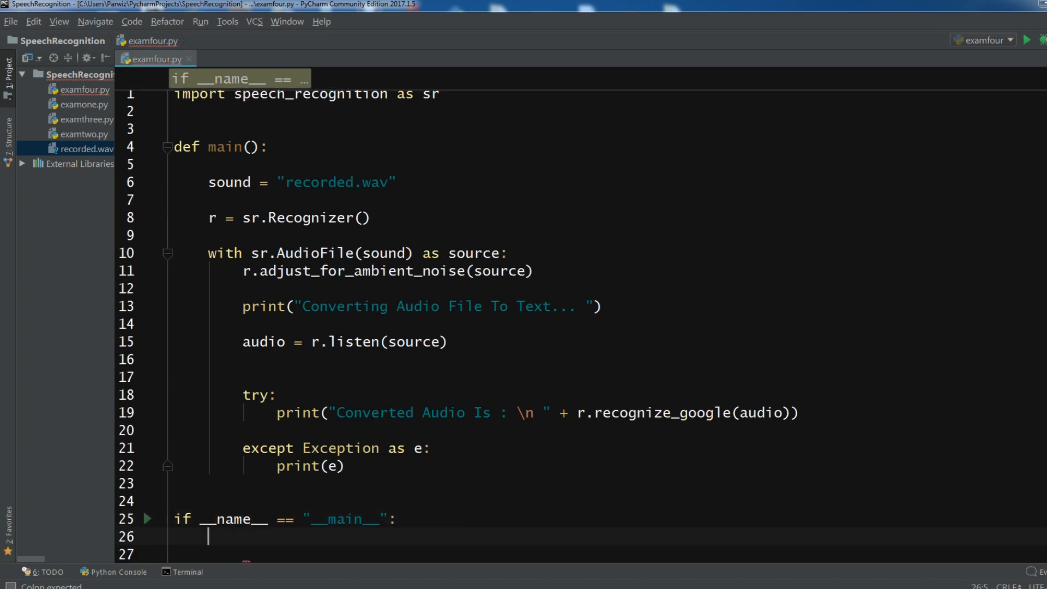
pyautogui.write('m')
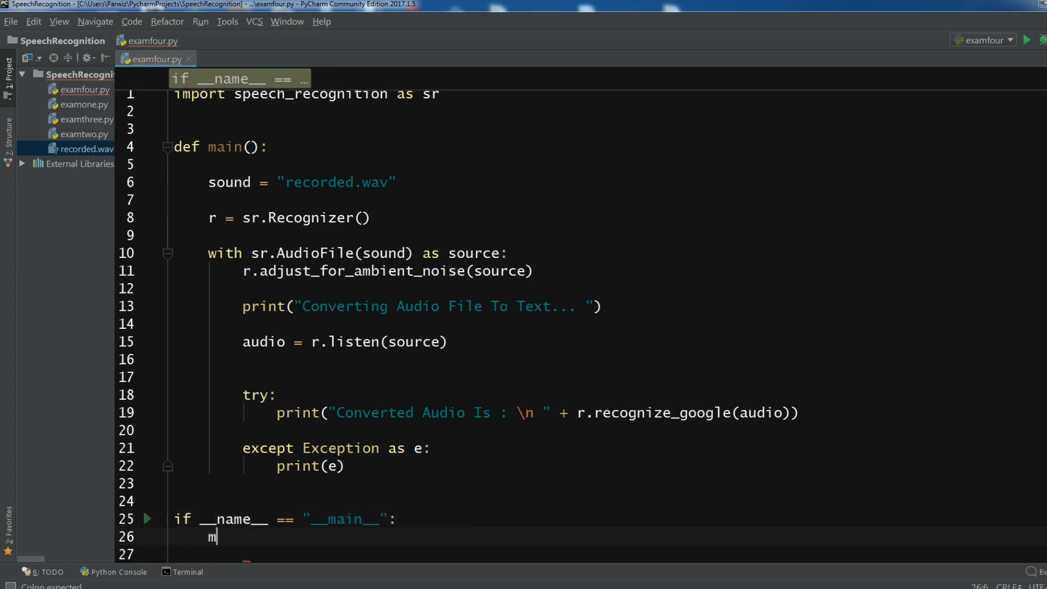
pyautogui.write('ain()')
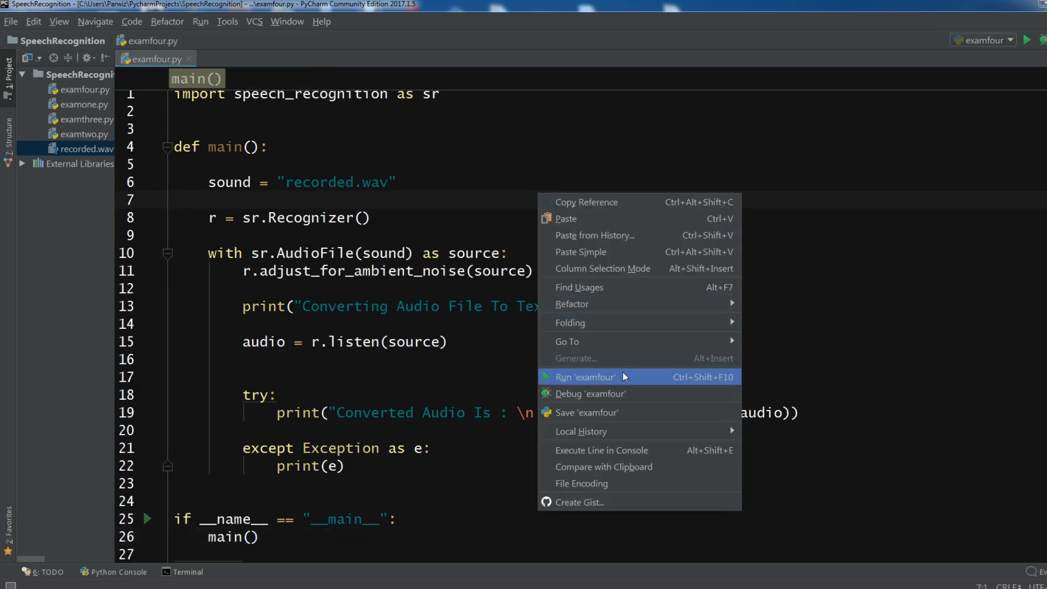
# Step: Run examfour, then rerun it after the getaddrinfo connection error
pyautogui.click(585, 377)
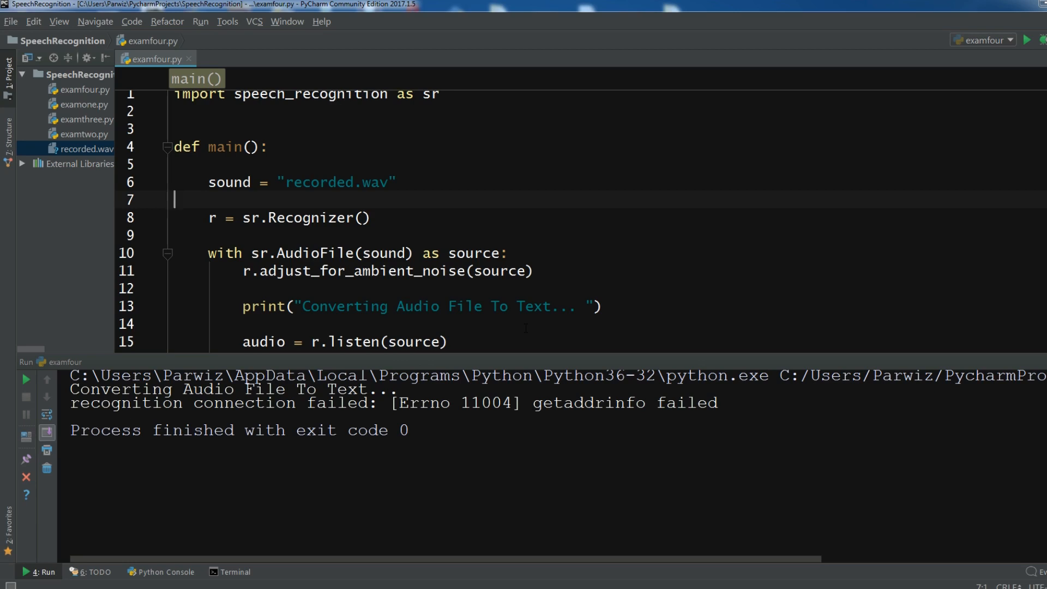
pyautogui.click(397, 182)
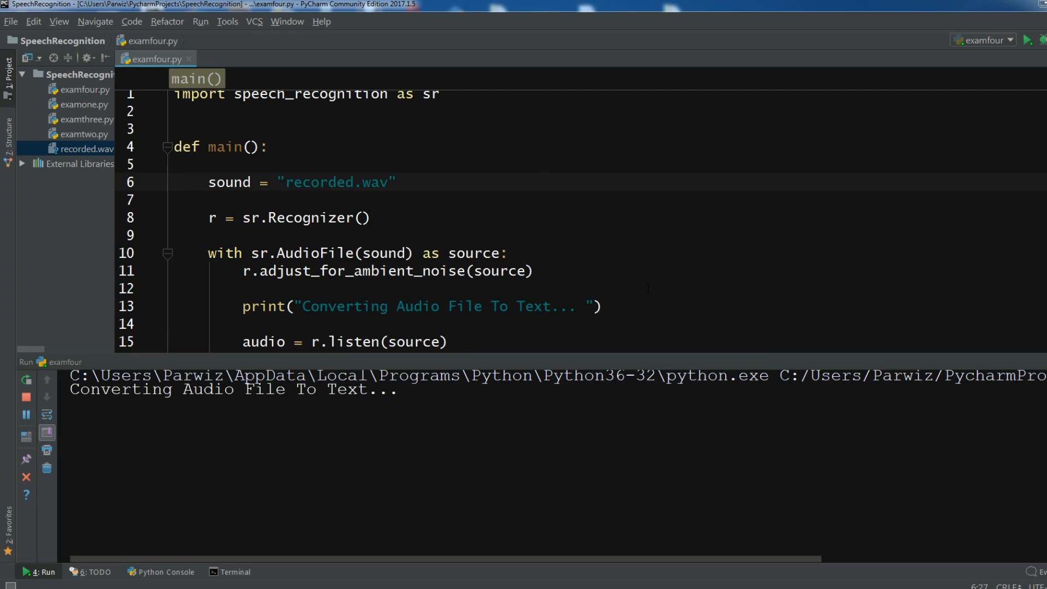
# Step: Scroll the code while the rerun prints 'Converted Audio Is : hello how are you'
pyautogui.scroll(-3)
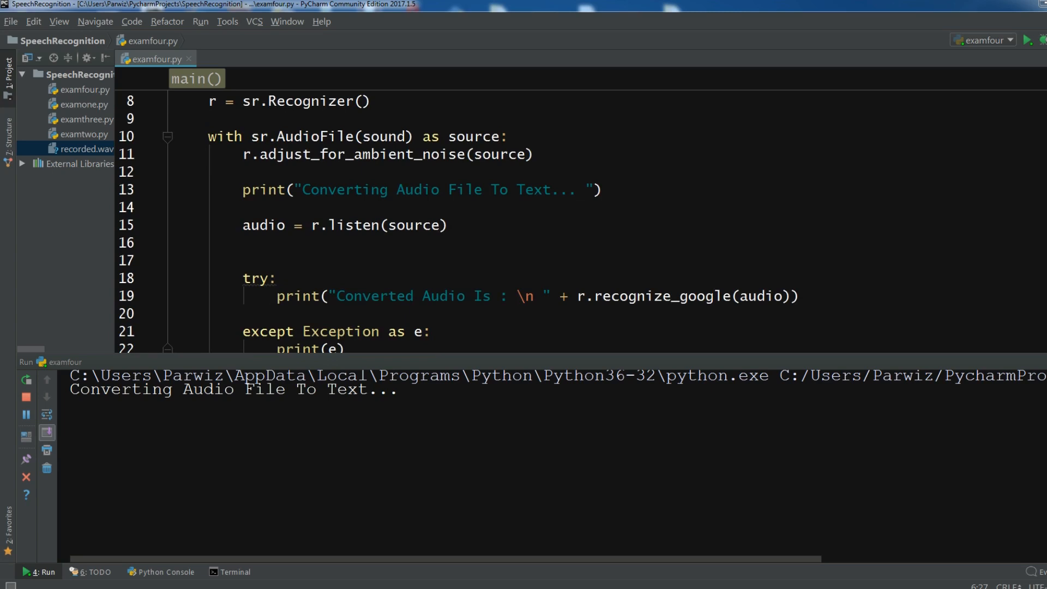
pyautogui.scroll(-3)
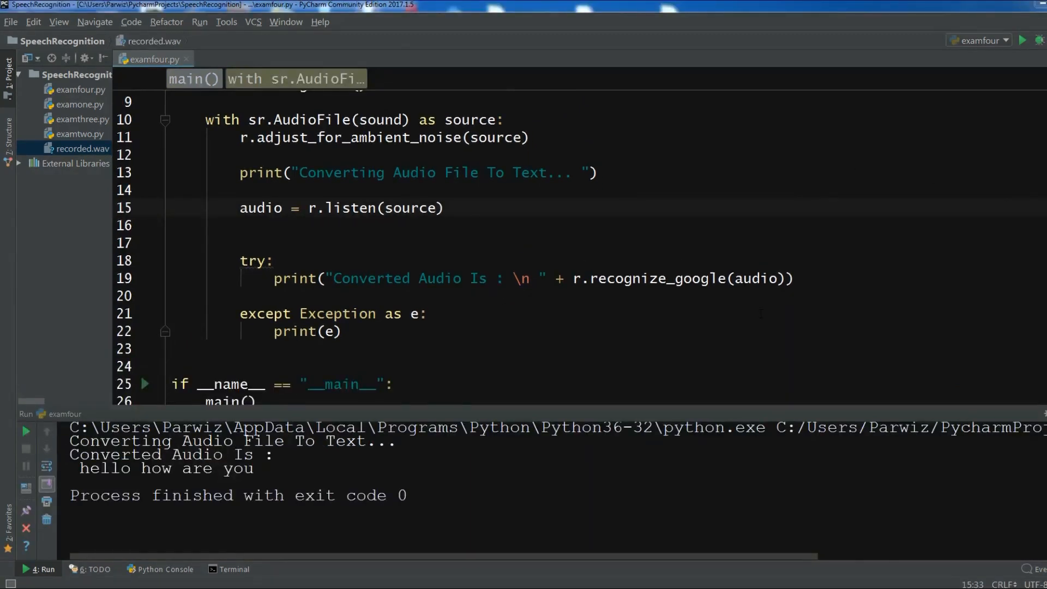
# Step: Open the context menu for recorded.wav in the Project tool window
pyautogui.click(82, 148)
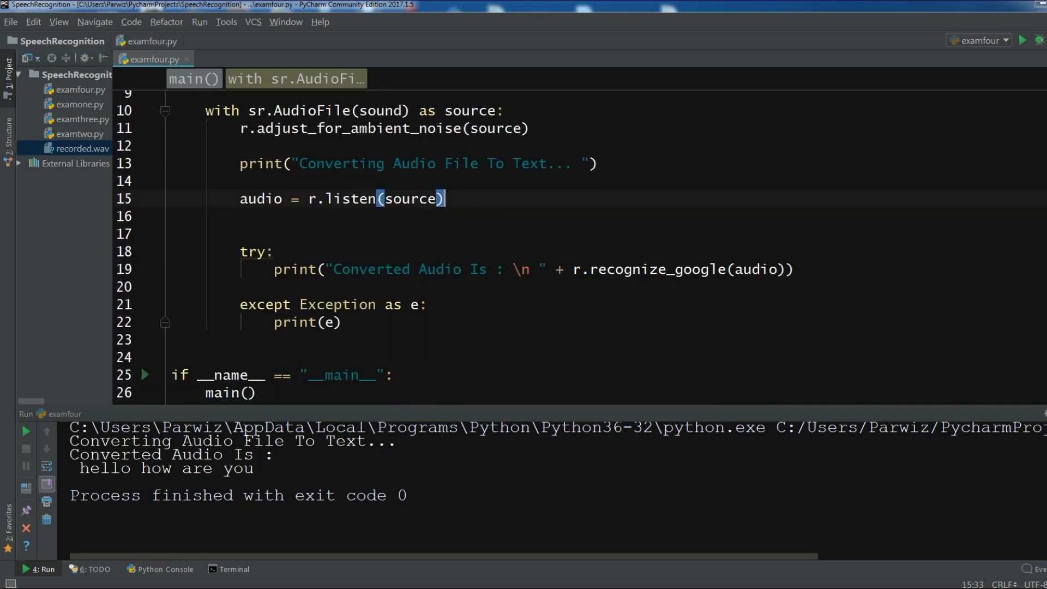
pyautogui.moveTo(196, 414)
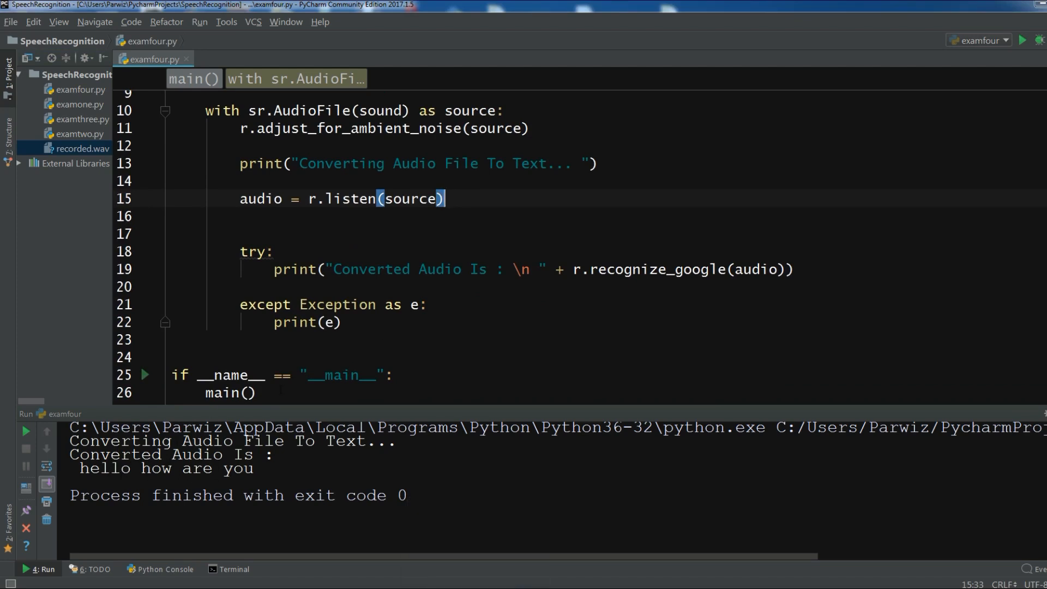
pyautogui.rightClick(80, 149)
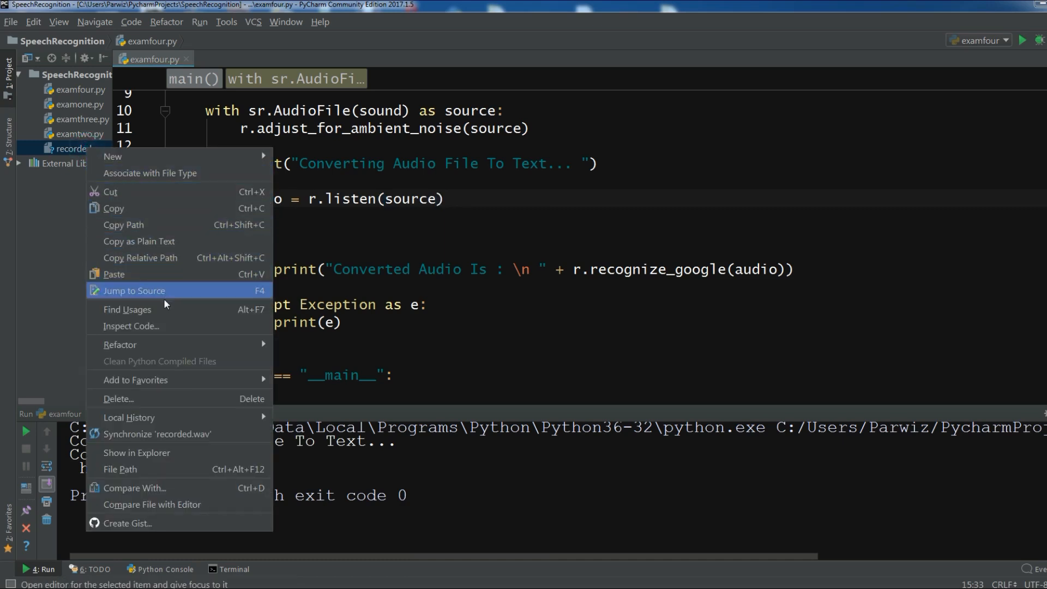
pyautogui.moveTo(136, 452)
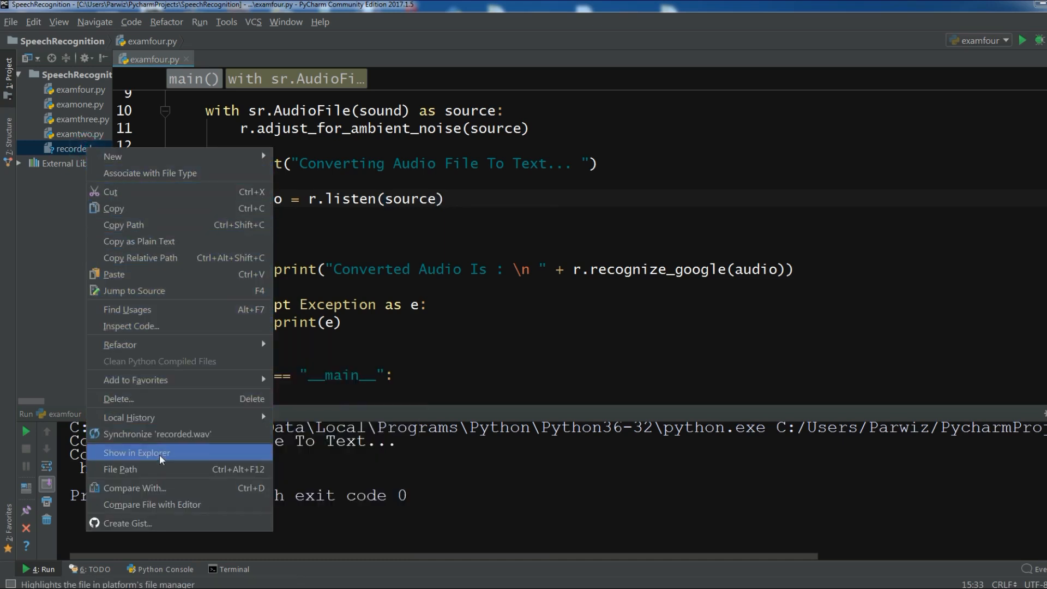
# Step: Play recorded.wav from Explorer in Windows Media Player, then rerun 'examfour'
pyautogui.click(137, 453)
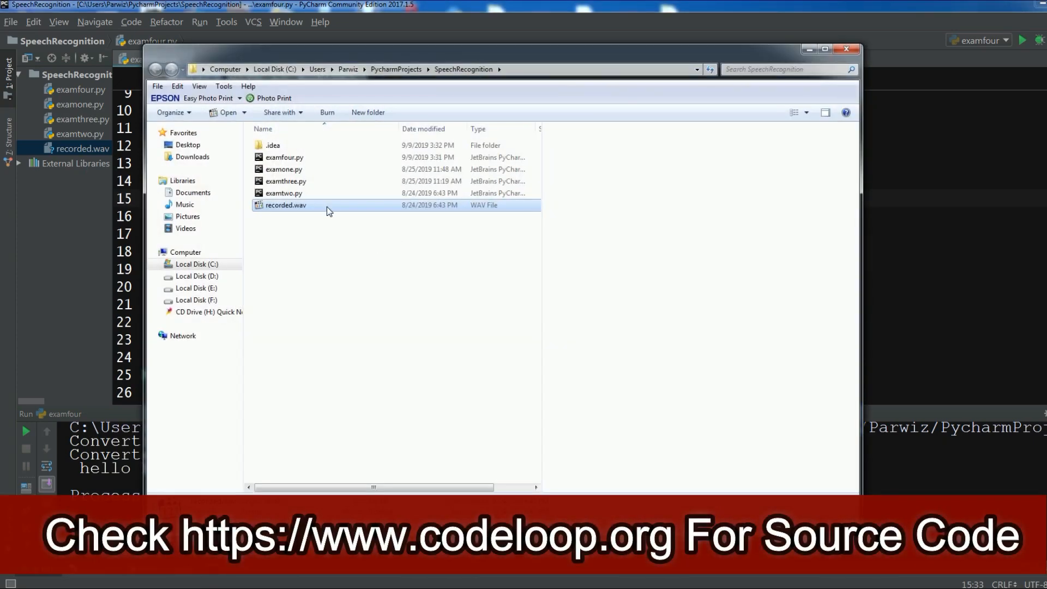
pyautogui.rightClick(285, 205)
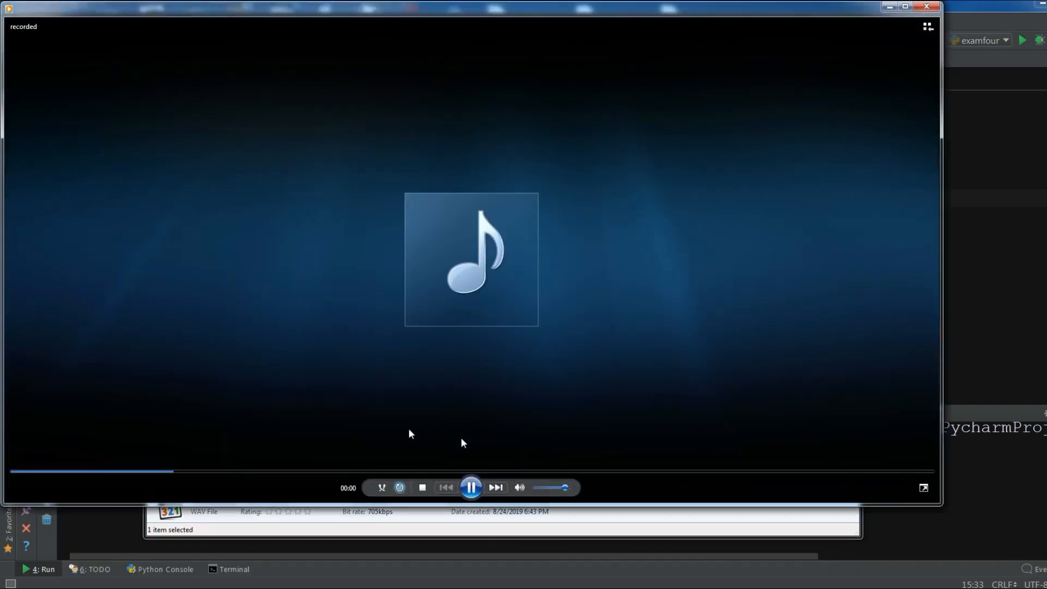
pyautogui.click(471, 487)
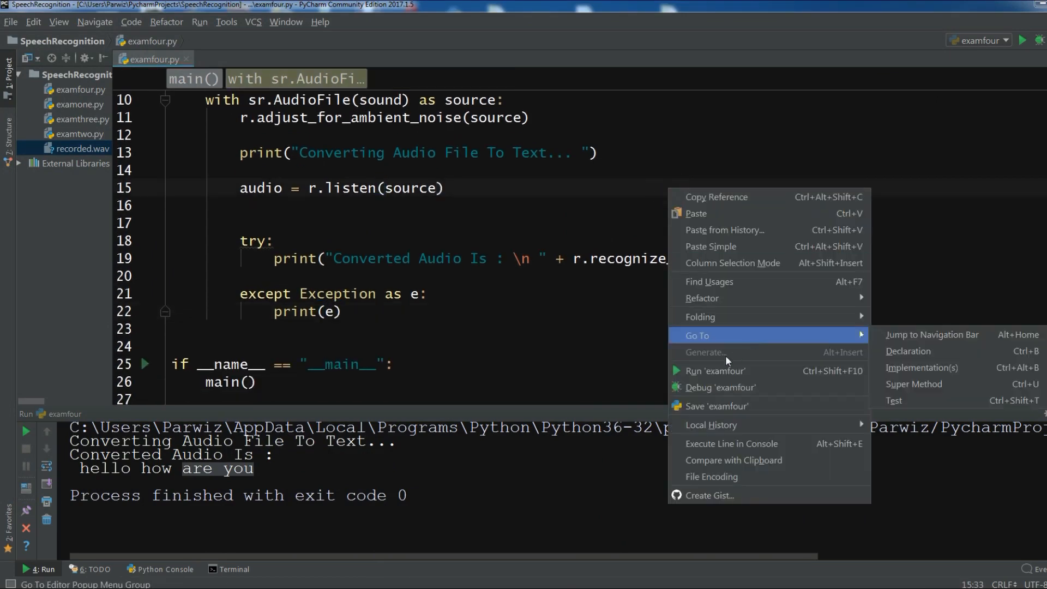
pyautogui.click(714, 370)
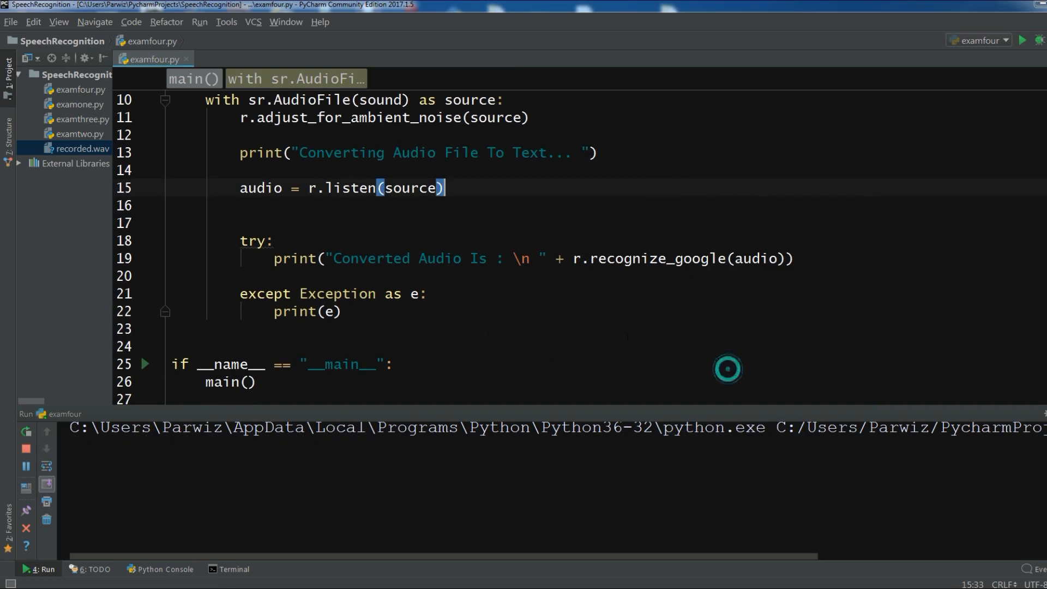